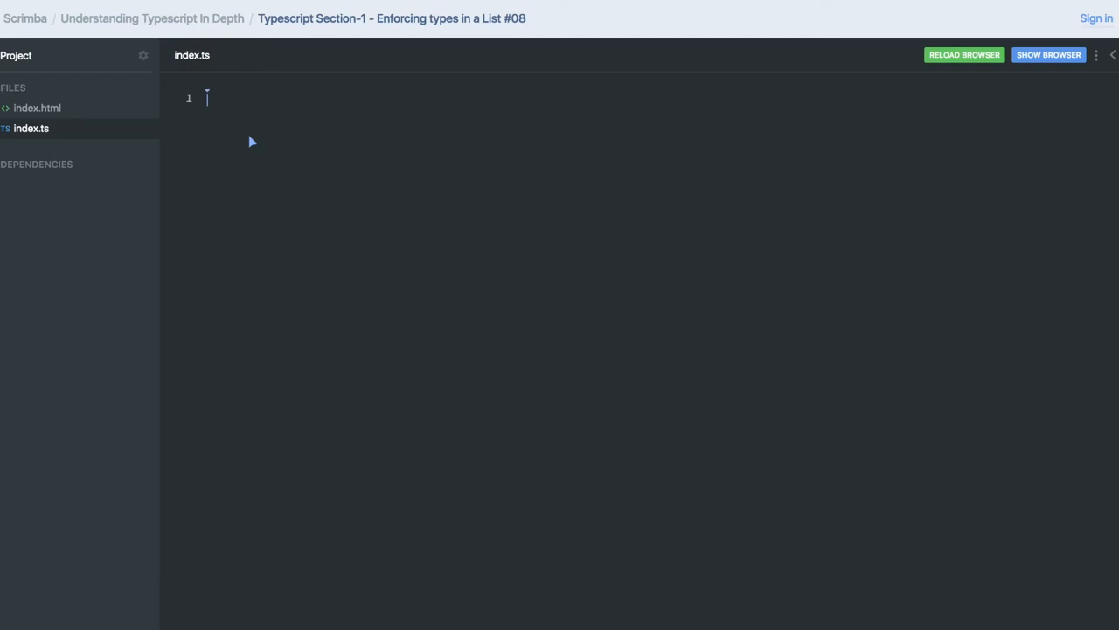
Step: Write `let list : number [] = [2,3,4,5,6];` on line 1 and begin the next declaration
type("let")
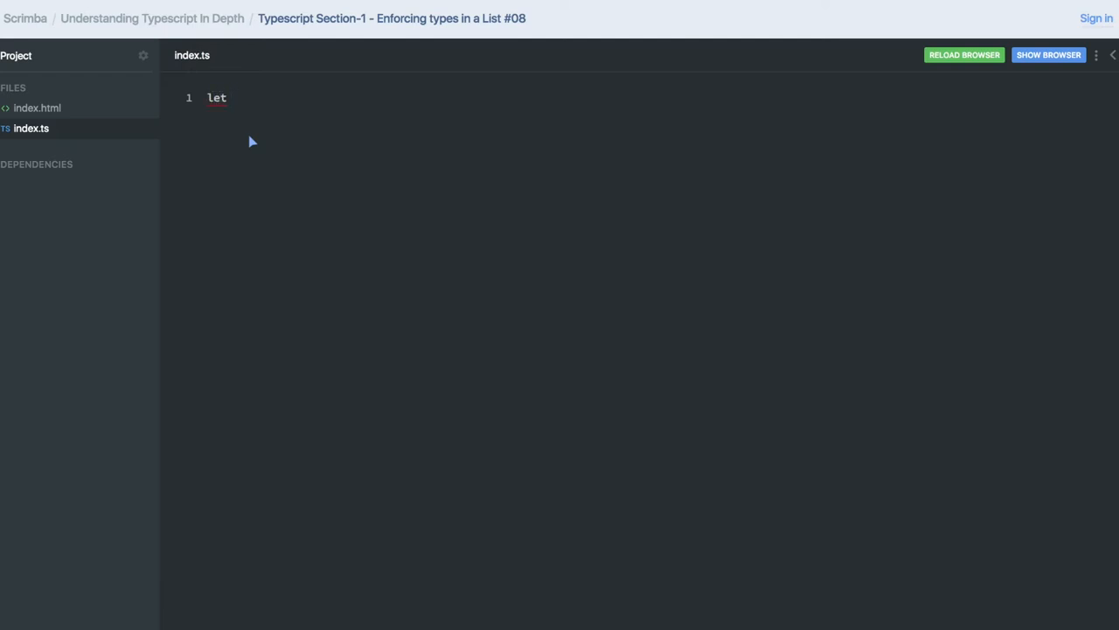
type("list")
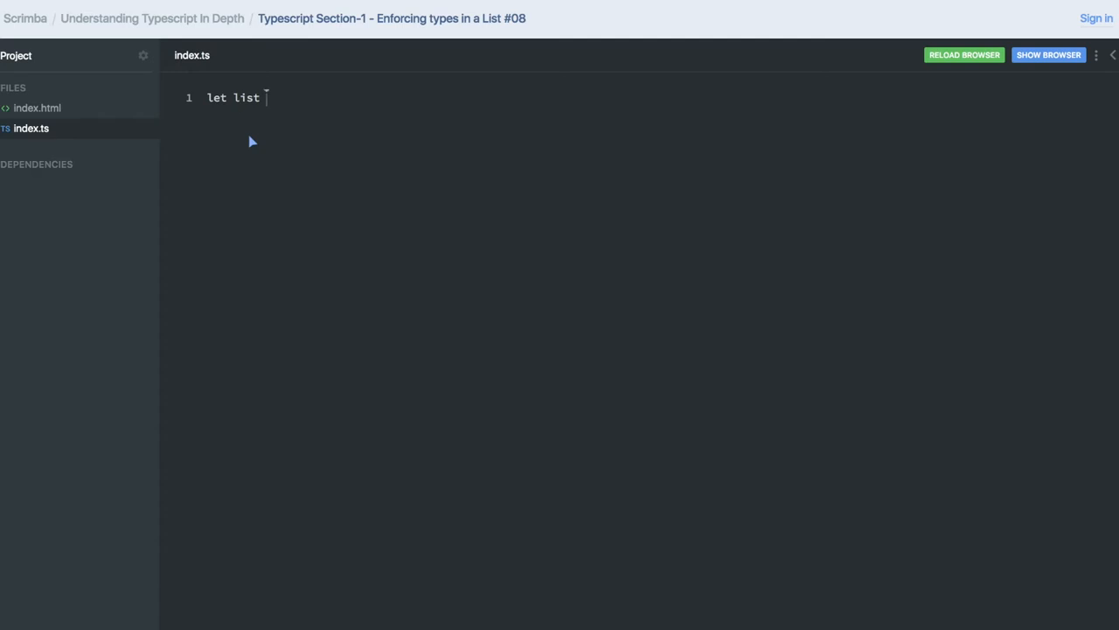
type(": nu")
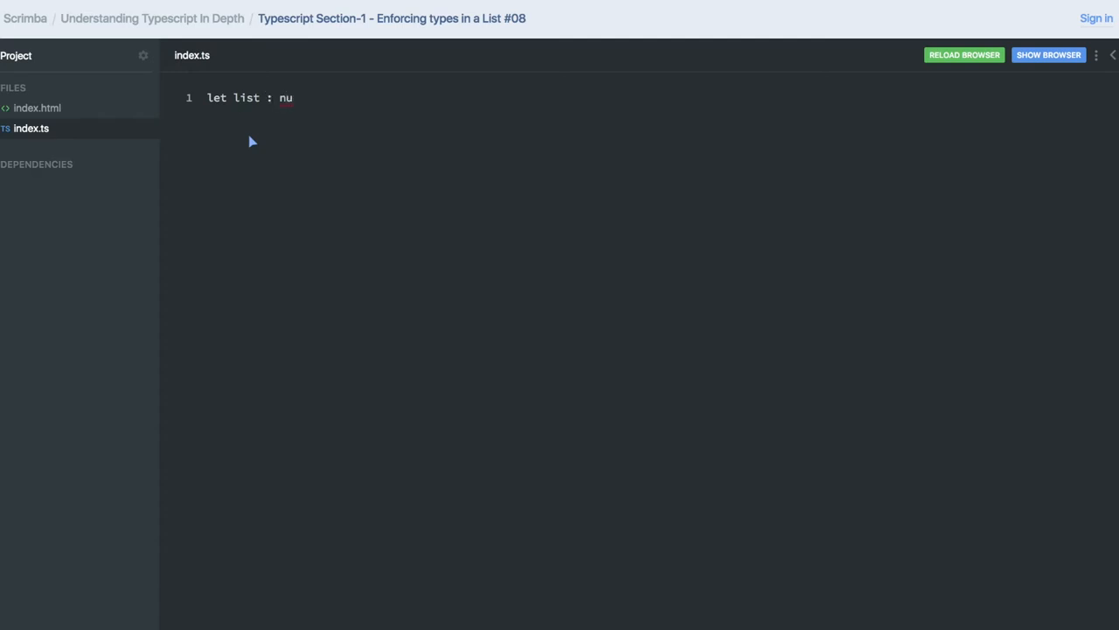
type("mber []")
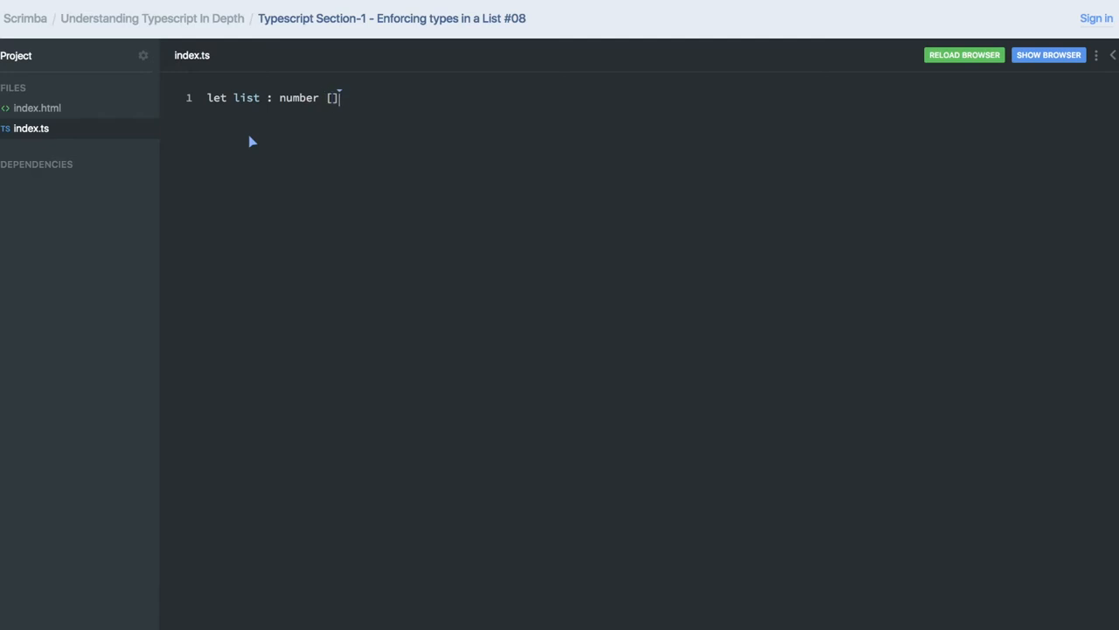
type("= []")
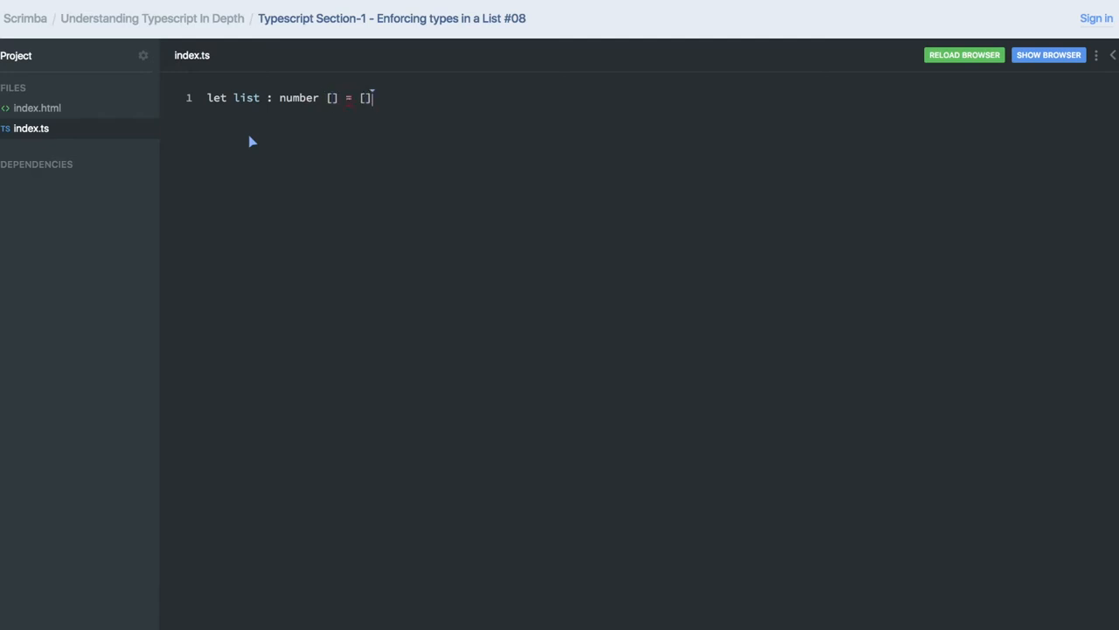
type("2,3,4,5,")
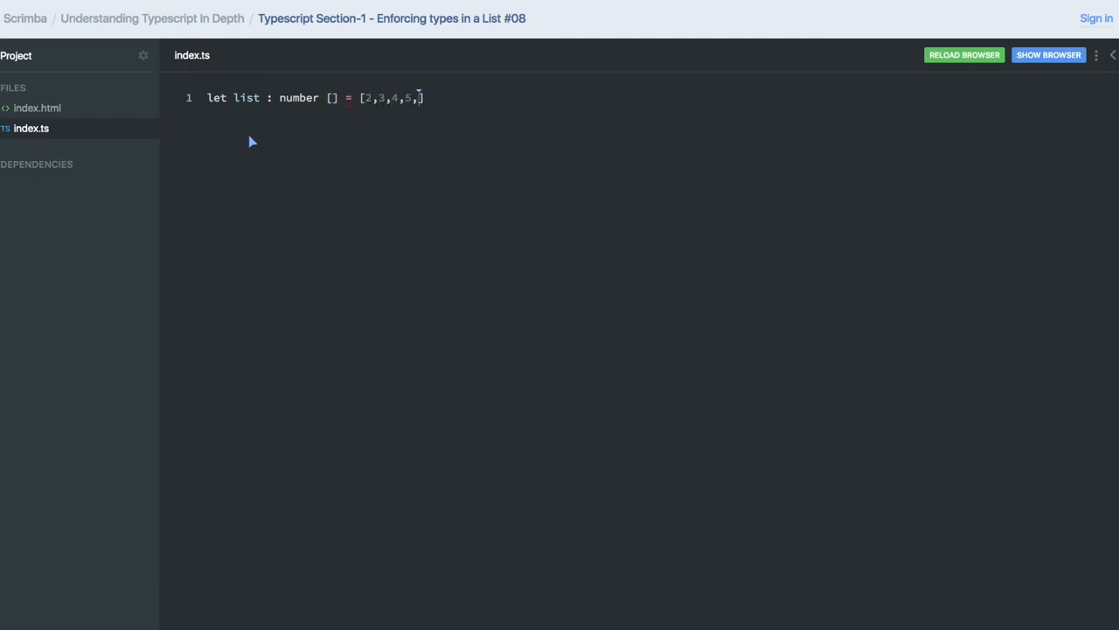
type("'6'")
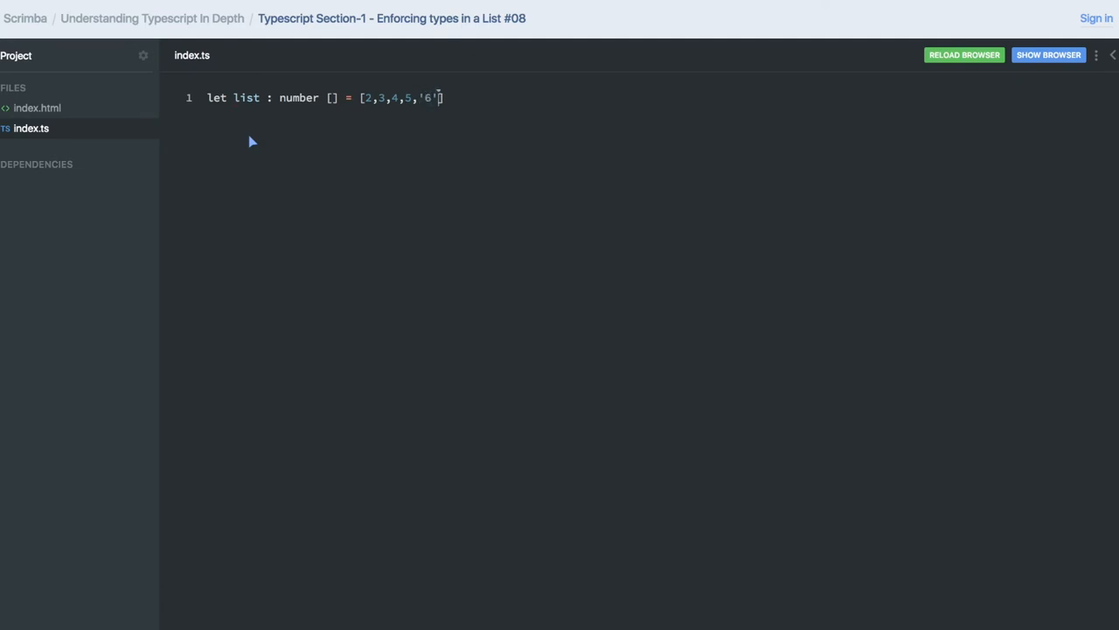
type(";")
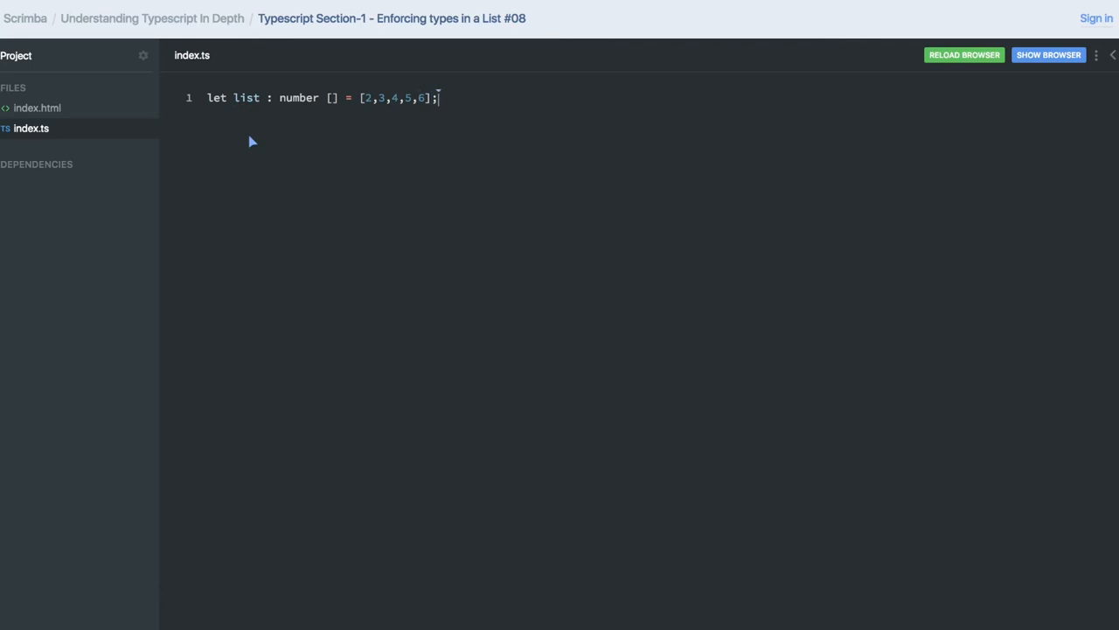
type("le")
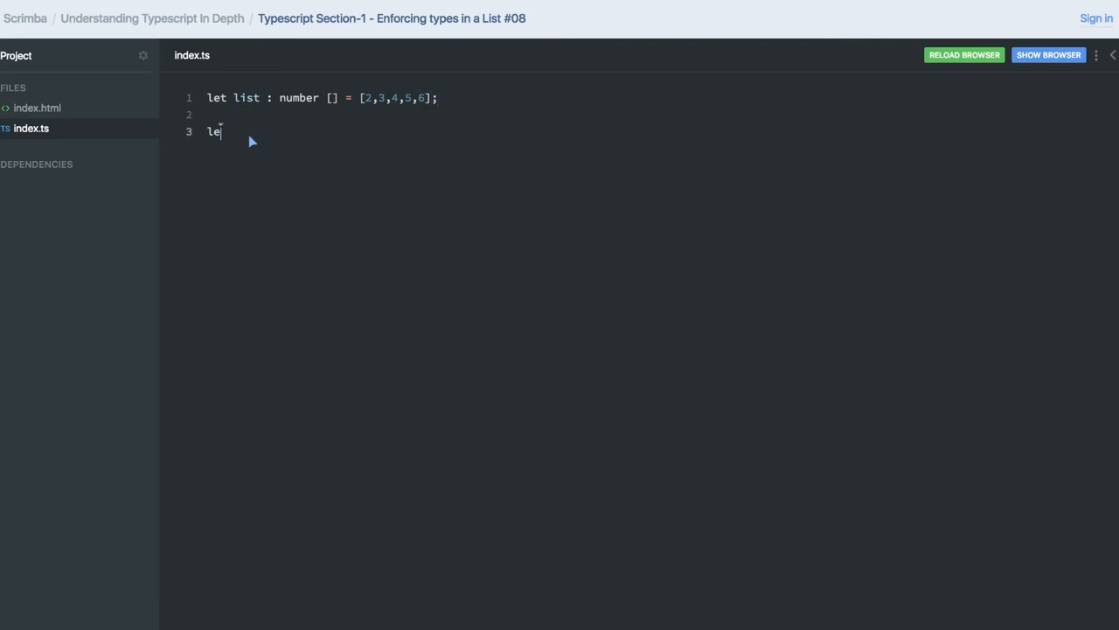
Step: Declare list1 with the generic annotation `Array<number>` on line 3
type("t list")
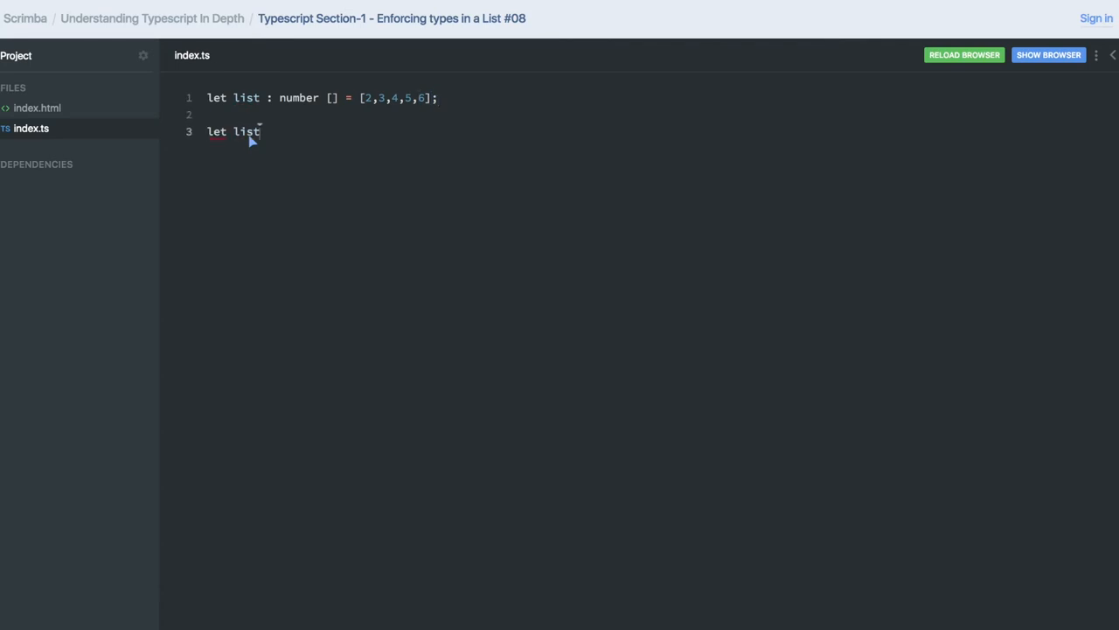
type("1")
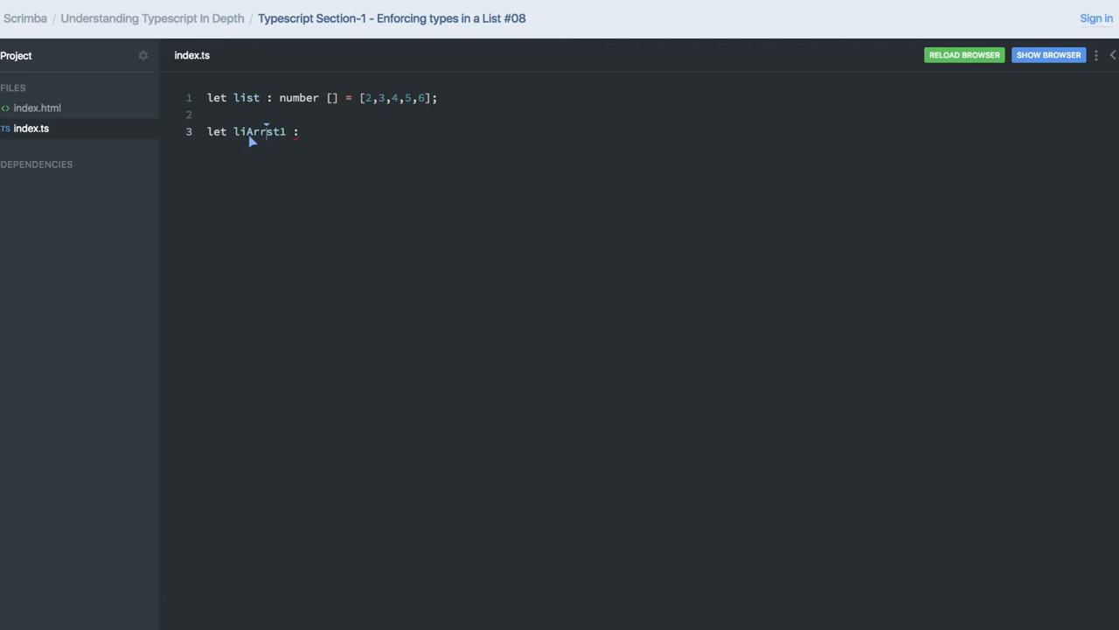
type("list1")
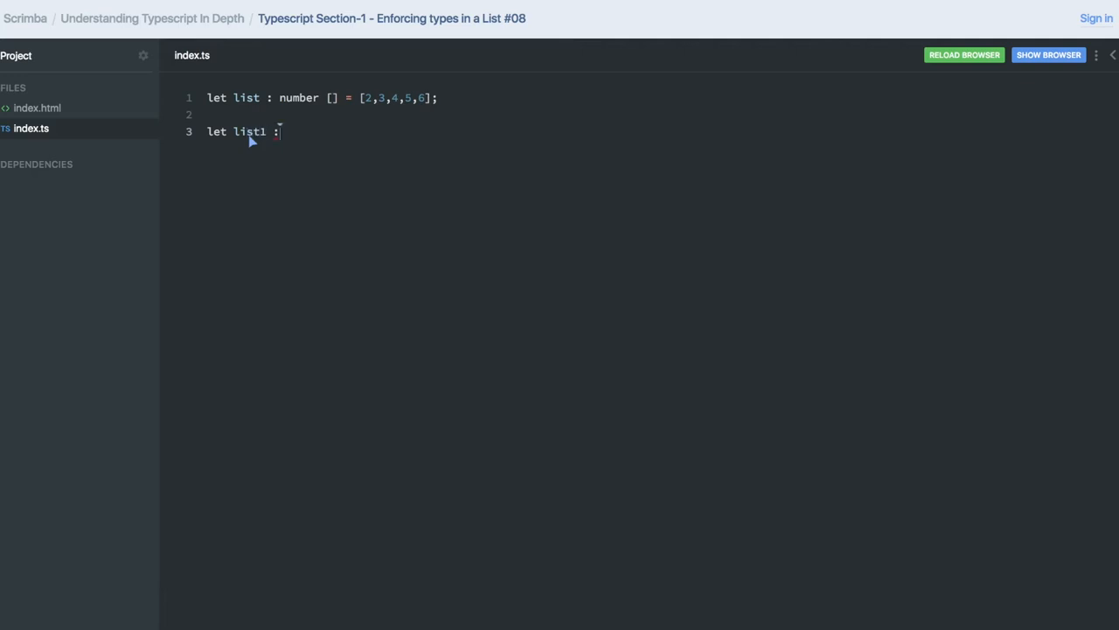
type("Arr")
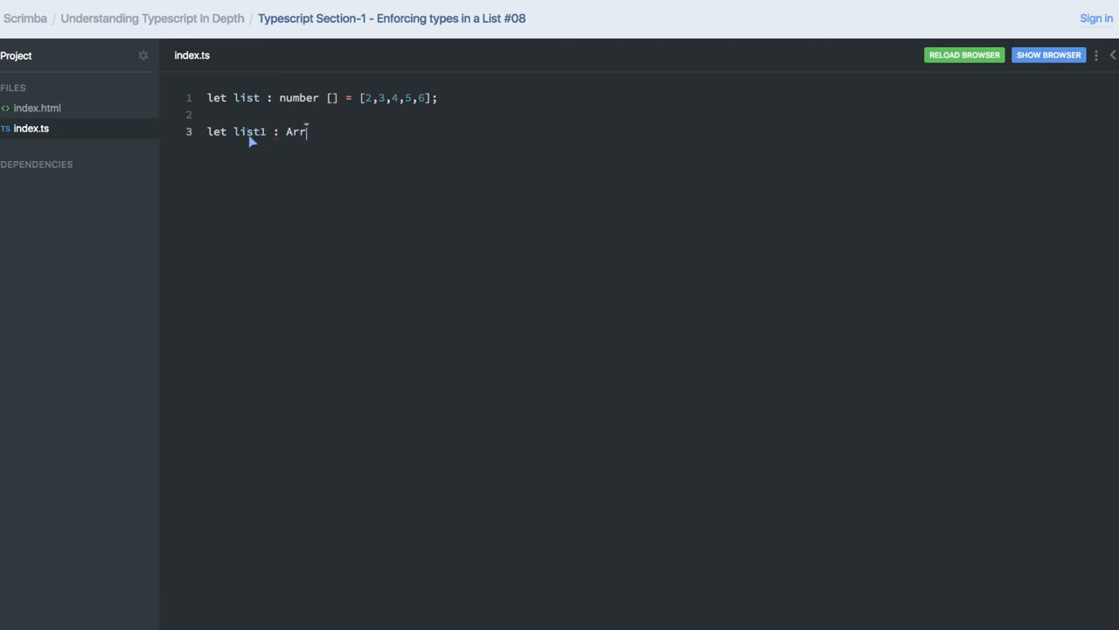
type("ay")
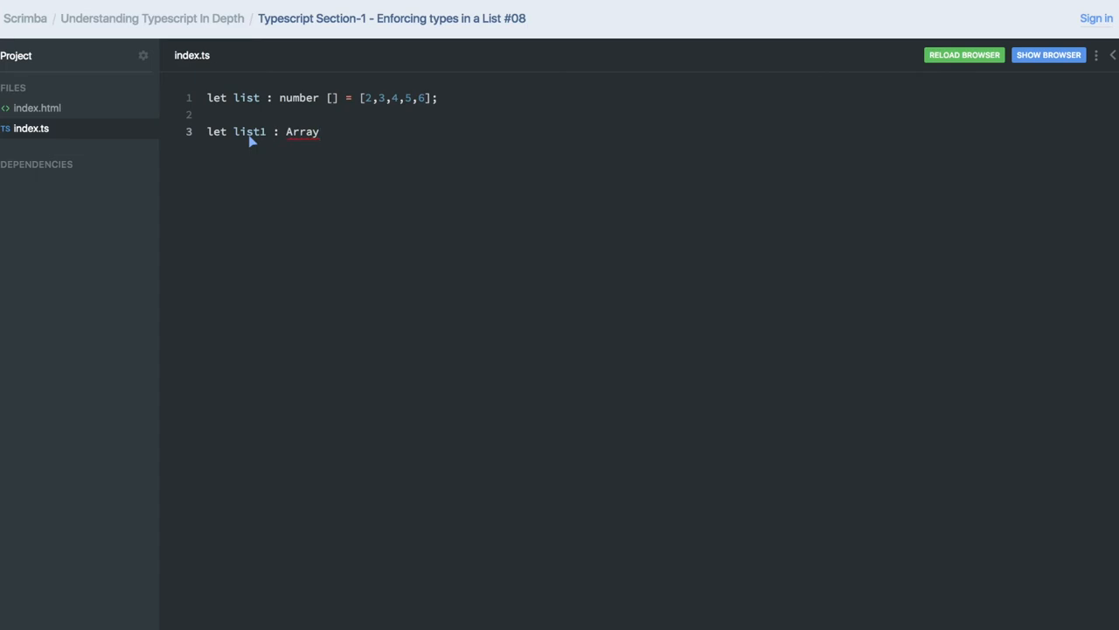
type("<nu")
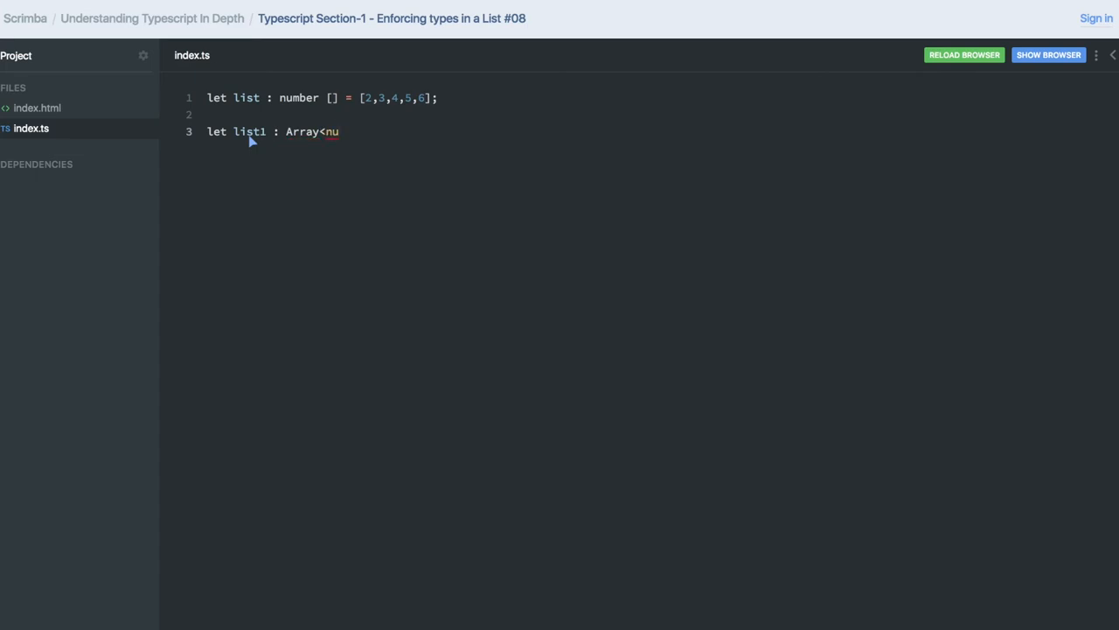
type("mber> =")
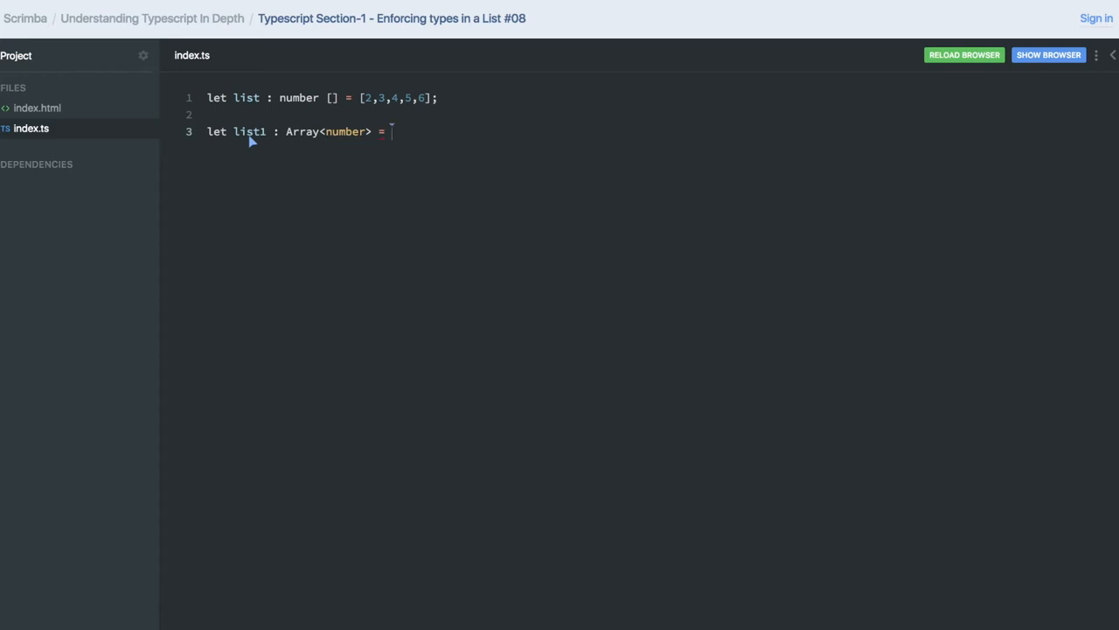
Step: Assign list1 the literal [3,4,5,6,'7'], triggering a type error on the string
type("[]")
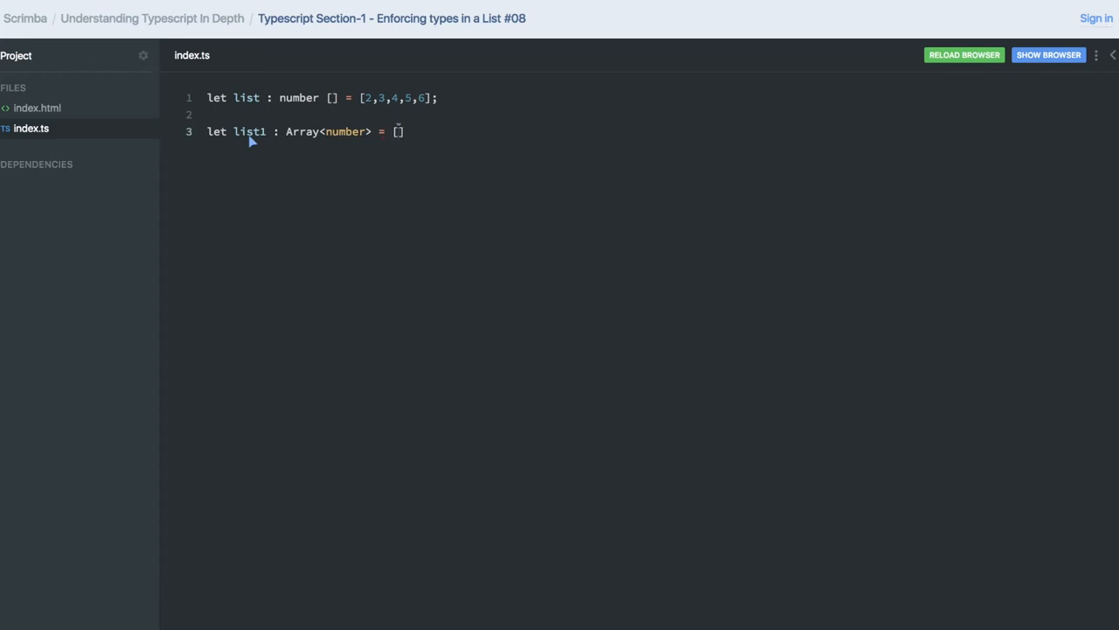
type("3,4,5,6,'")
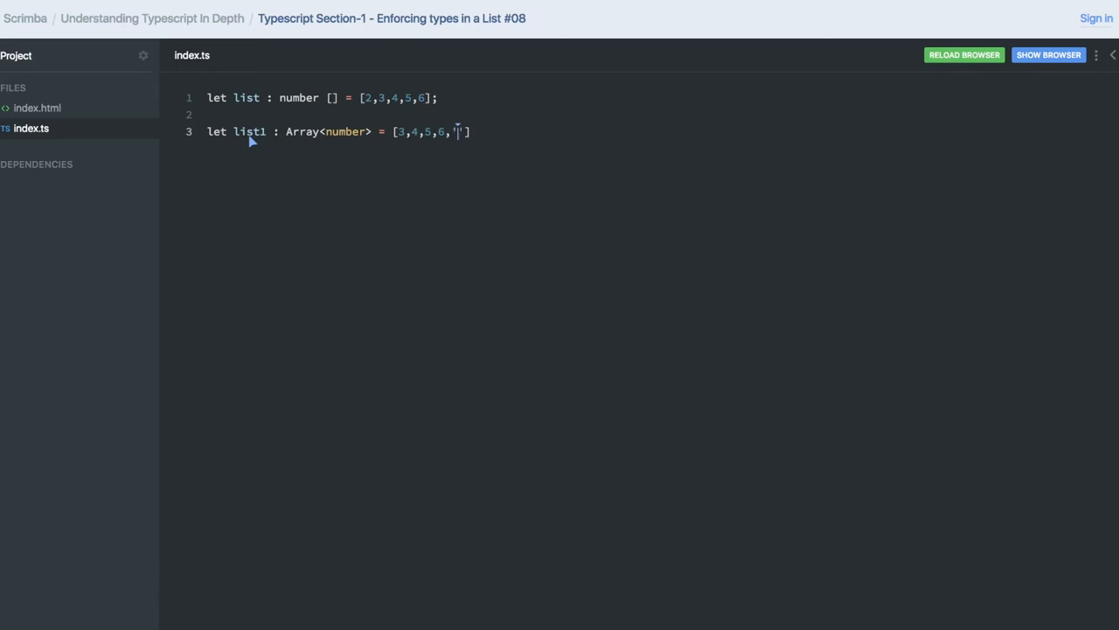
type("7'];")
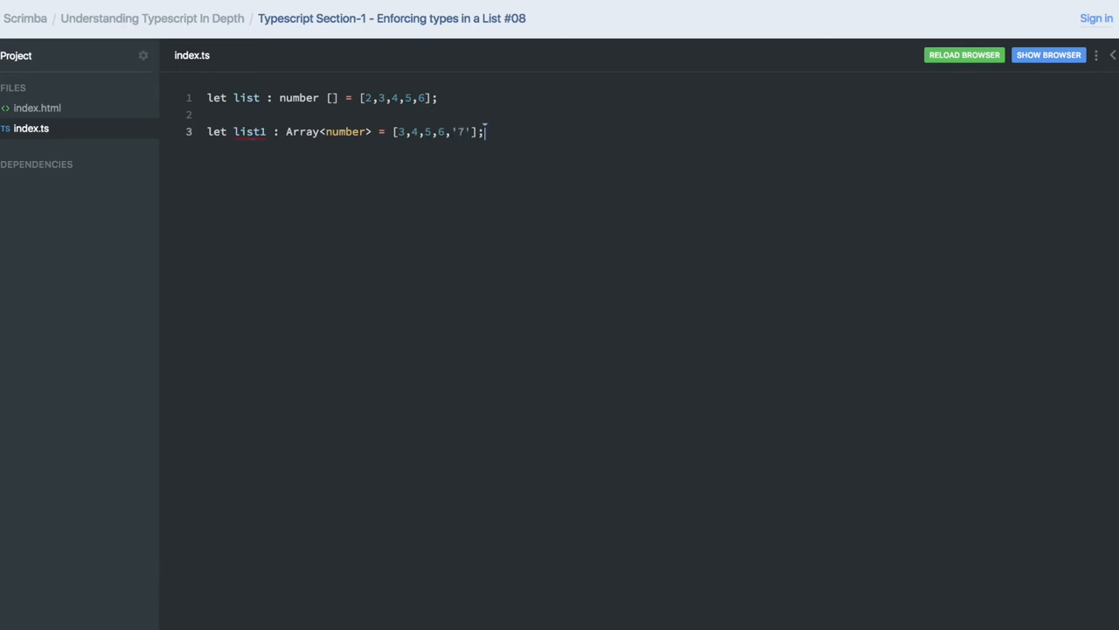
mouse_move(379, 142)
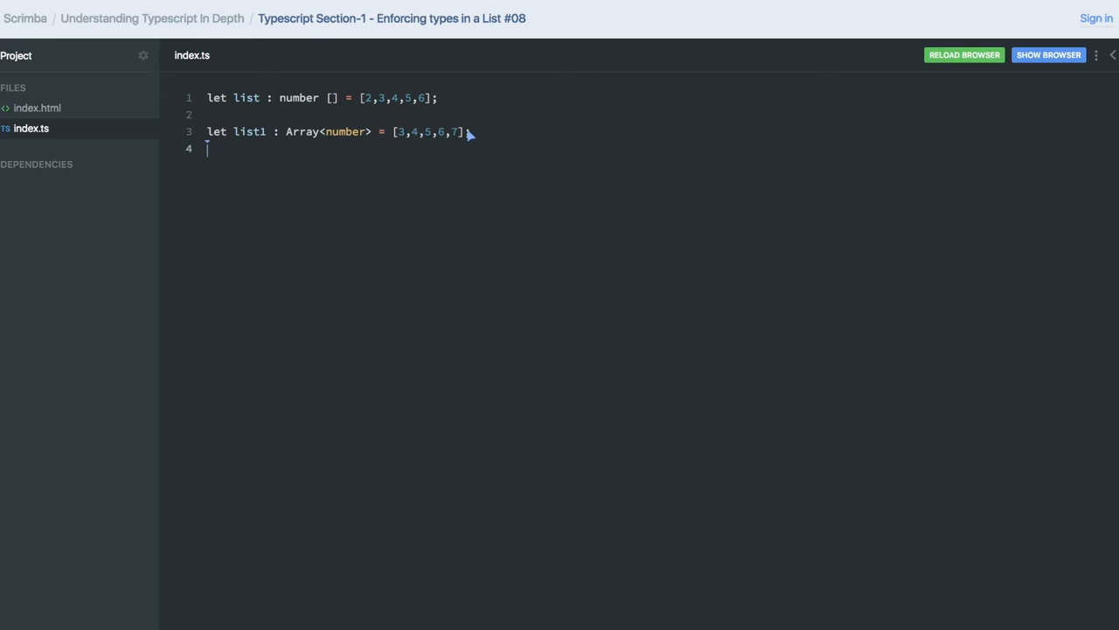
Step: Declare list2 with the annotation `Array<number>` on line 4
type("let")
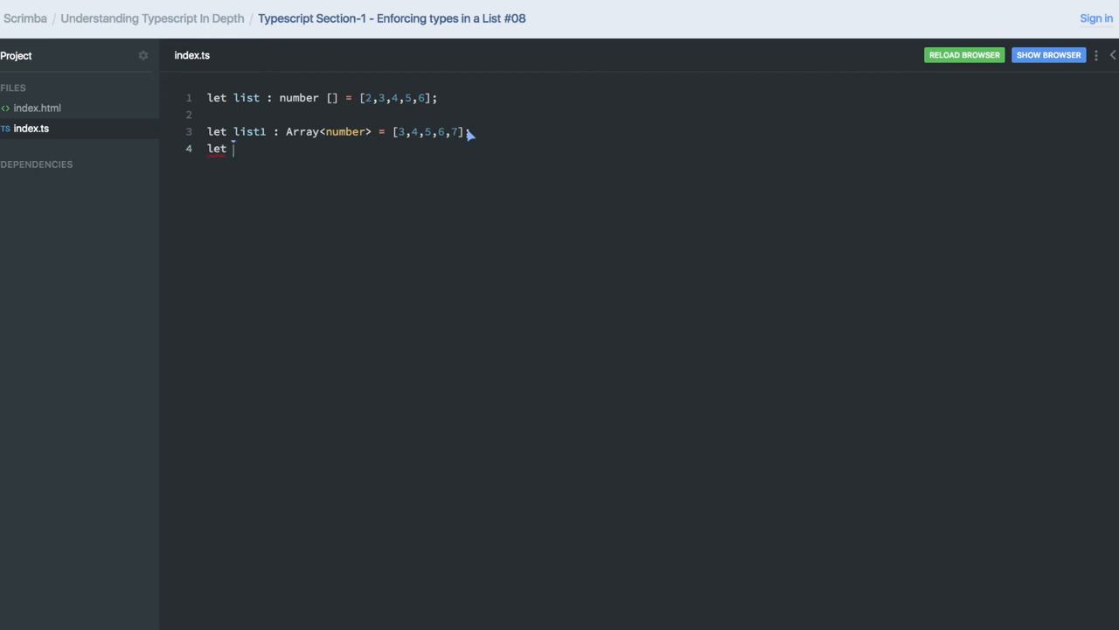
type("list 2")
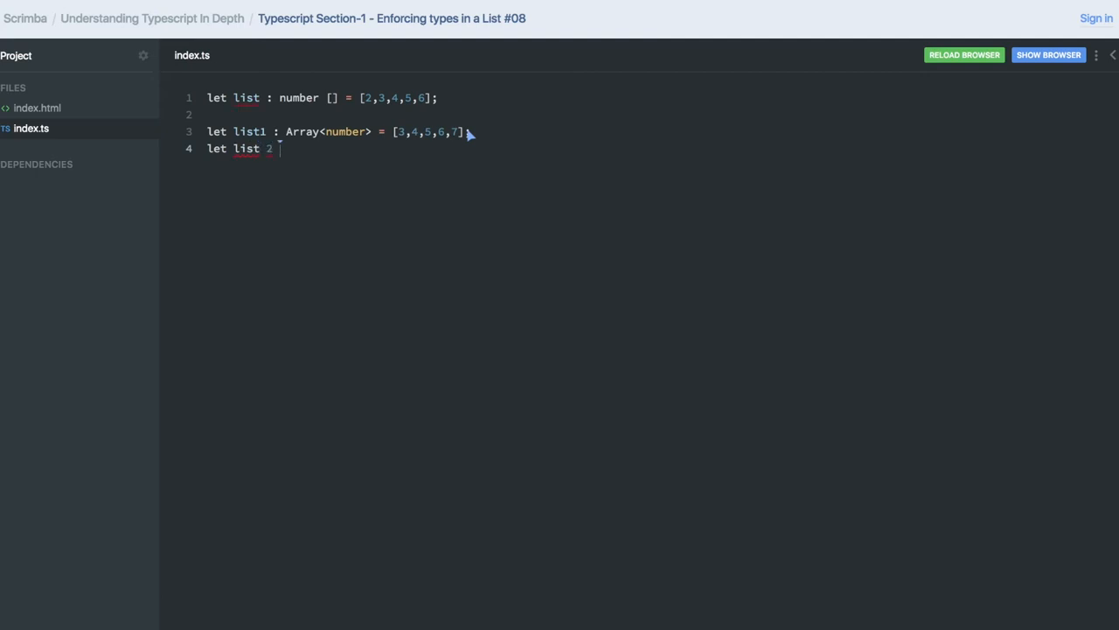
key("Backspace")
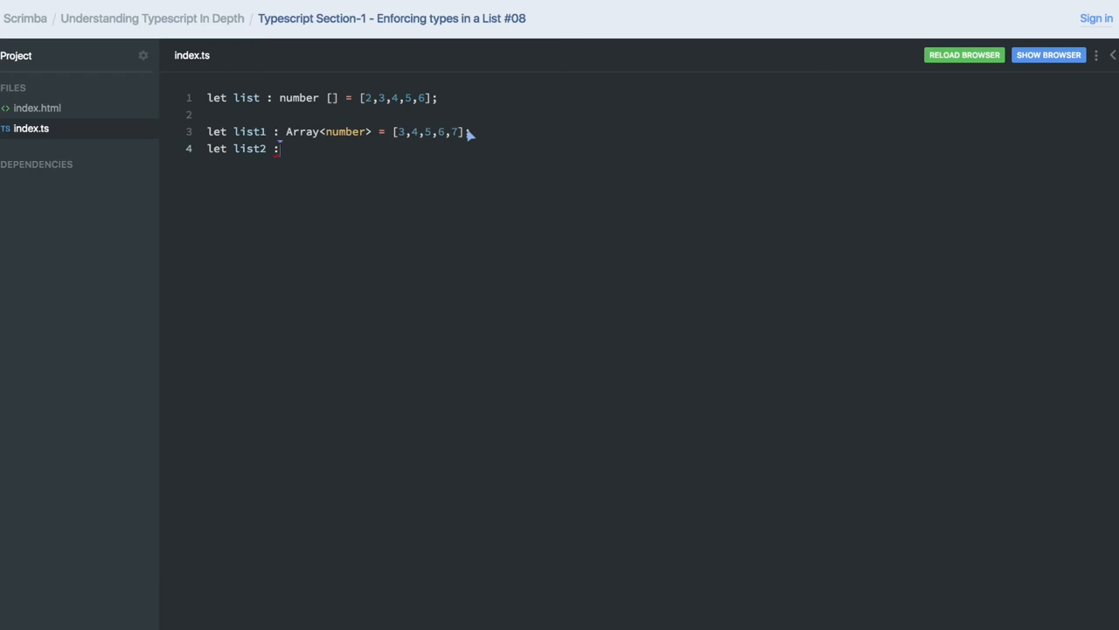
type("Array")
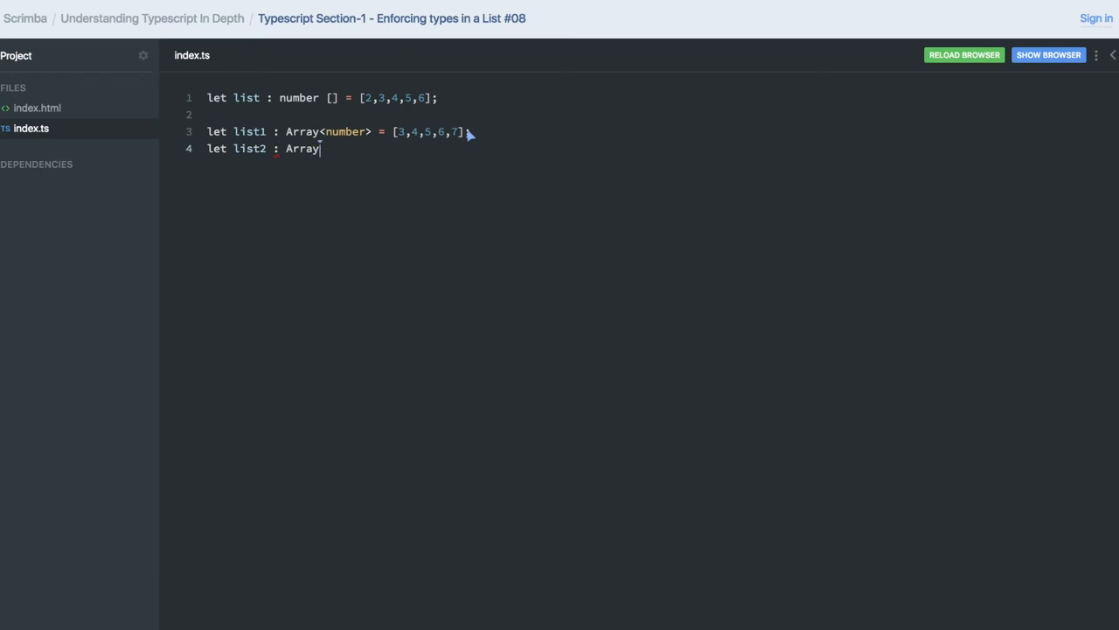
type("<nu")
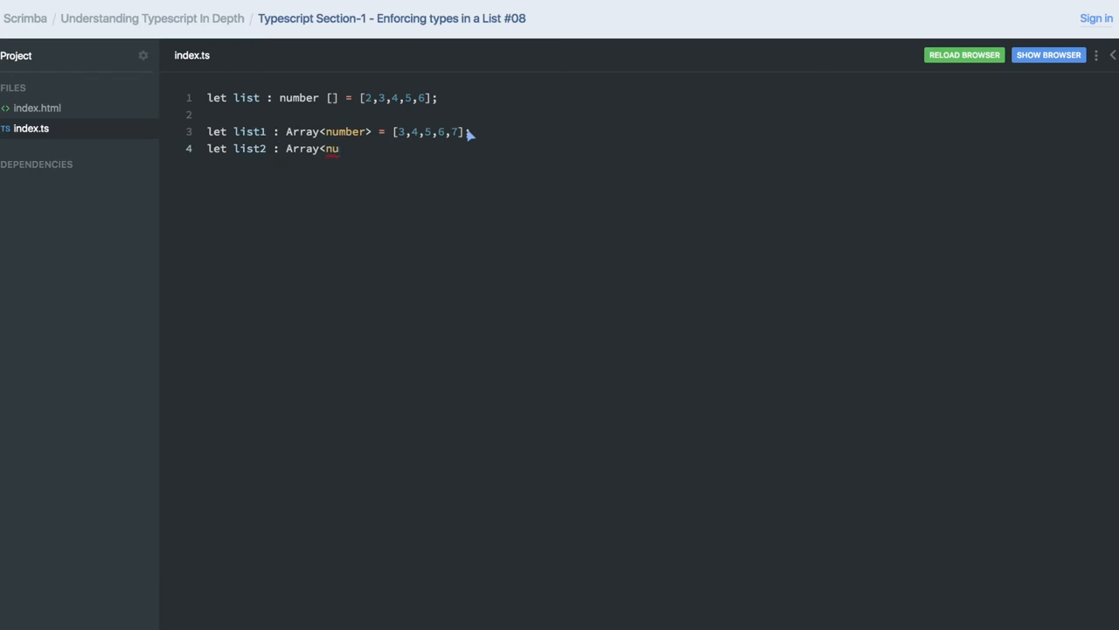
type("mber> =")
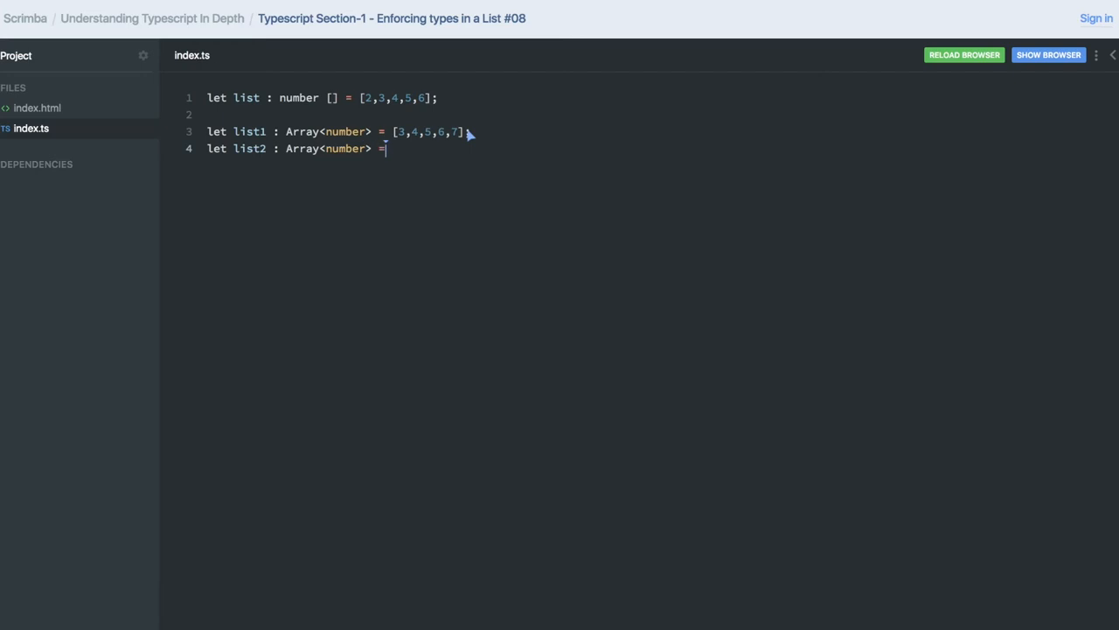
Step: Initialize list2 with `new Array<number>(1,2,34,4);`
type("ne")
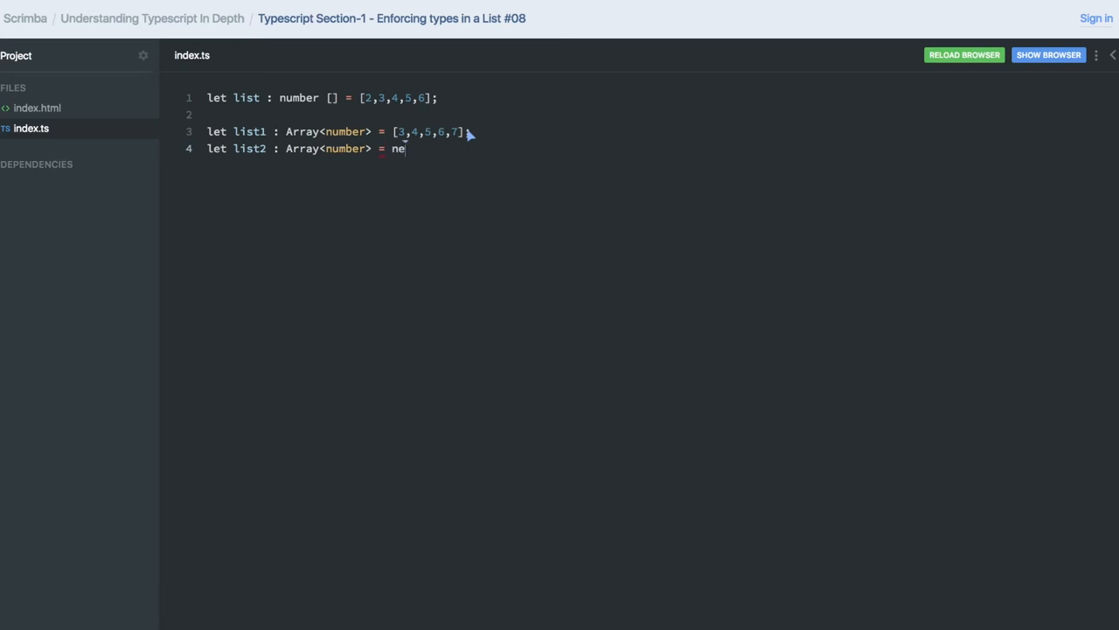
type("w Array")
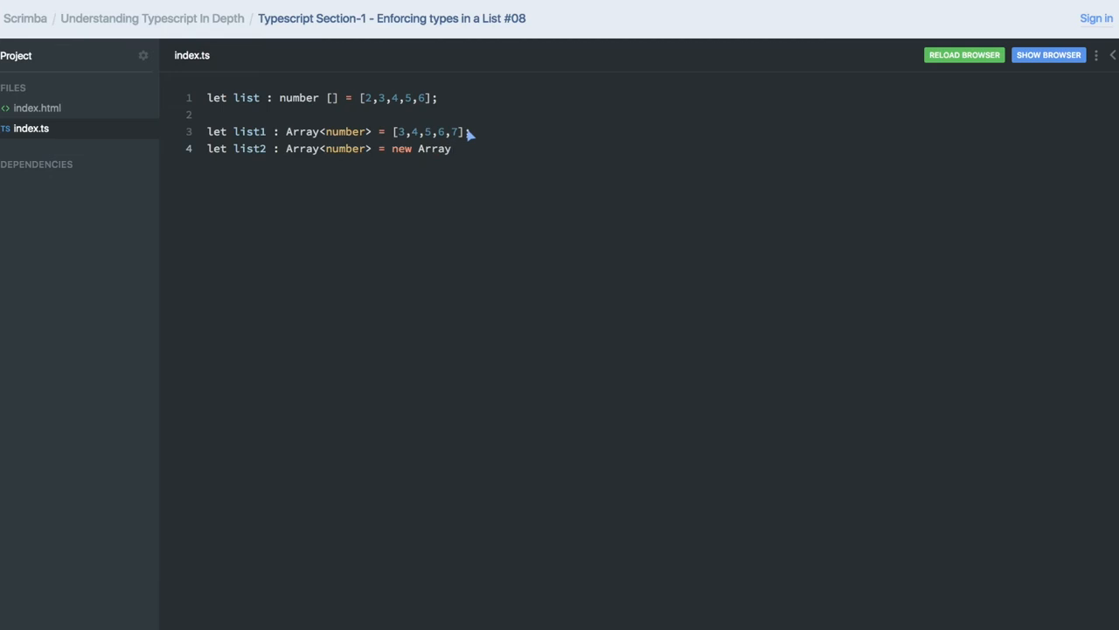
type("<n")
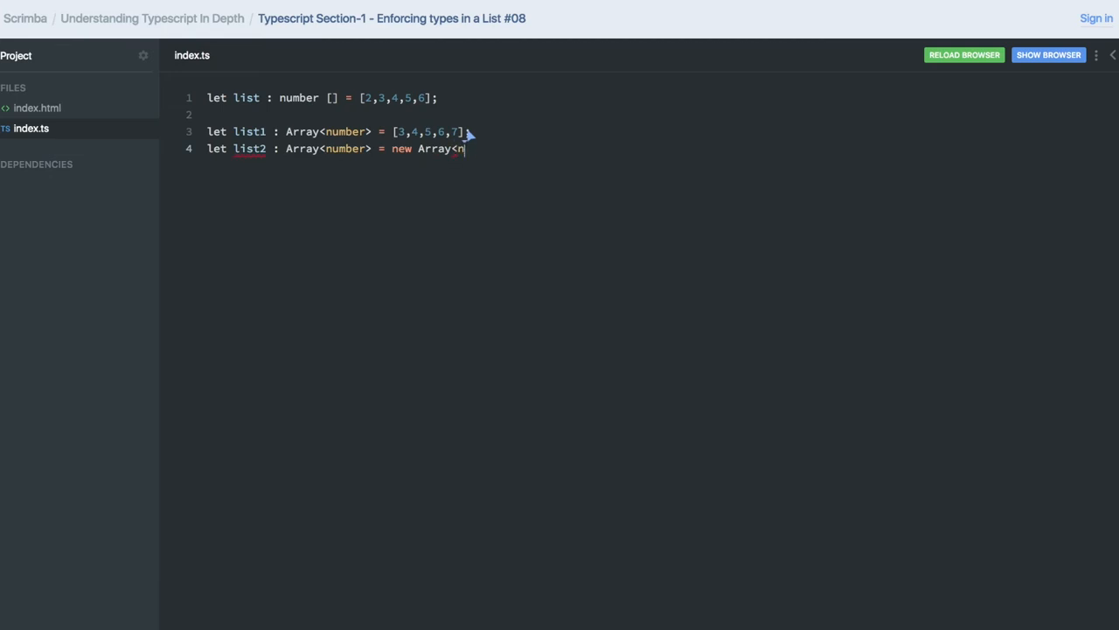
type("umber>")
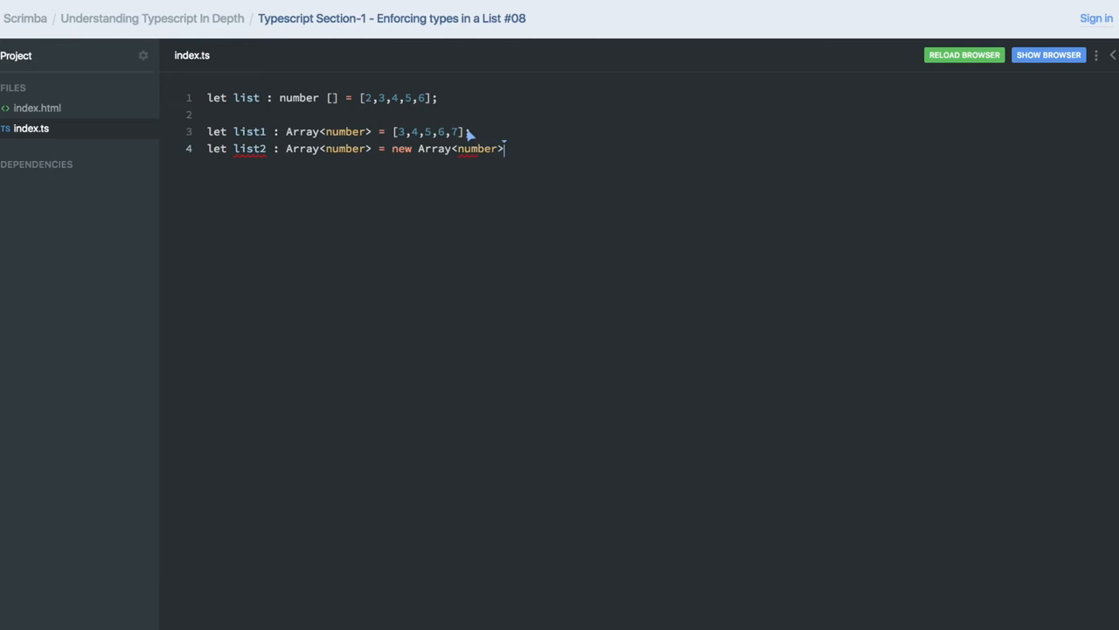
type("()")
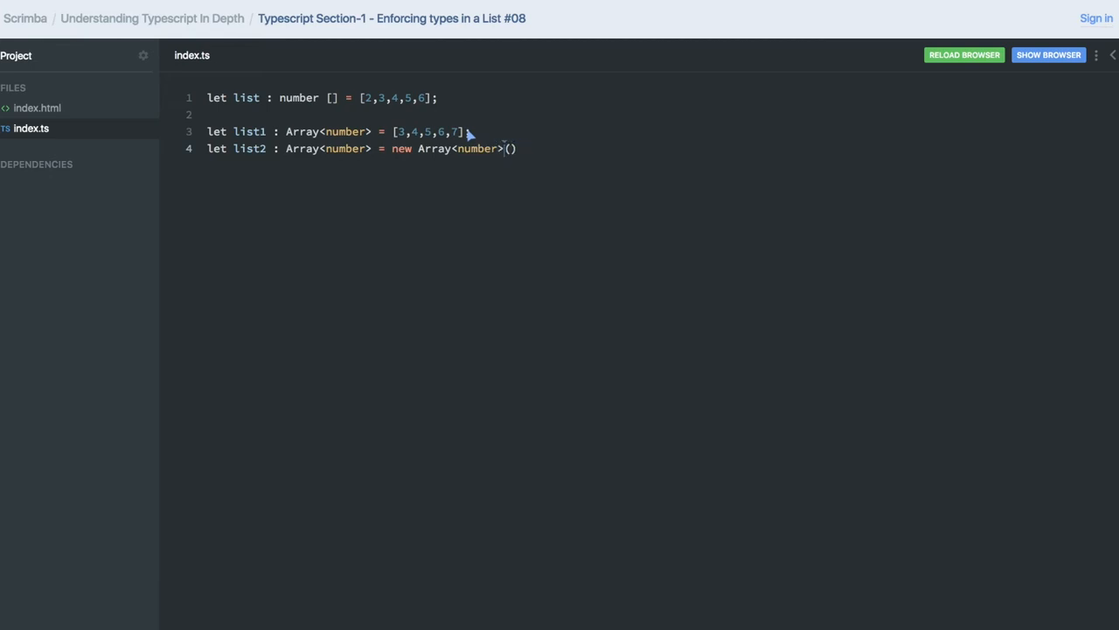
type("1,2,34,4")
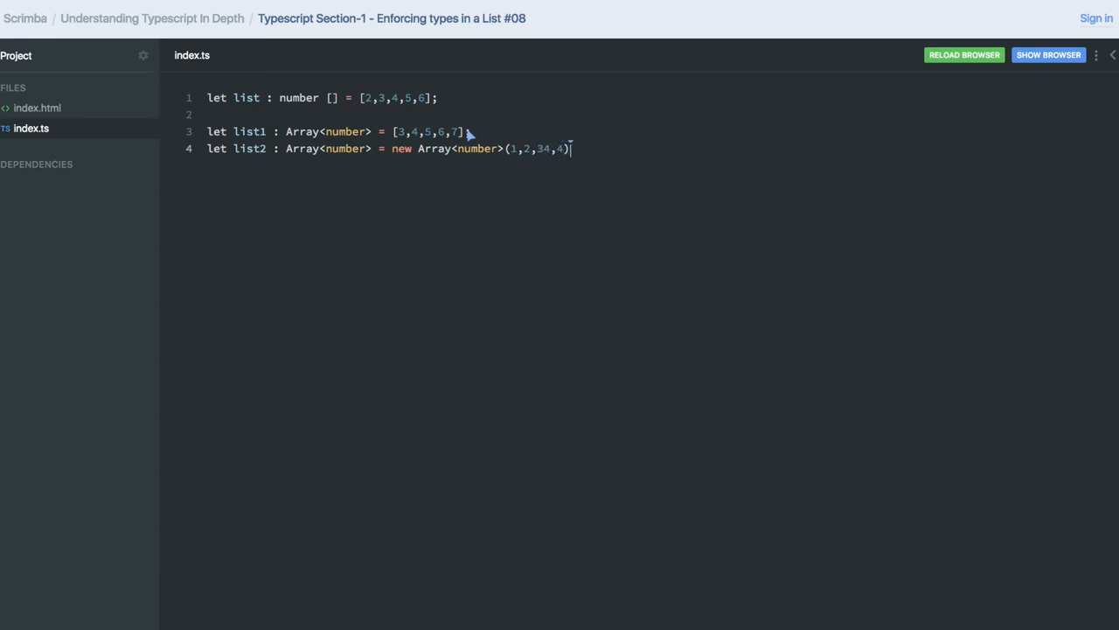
type(";")
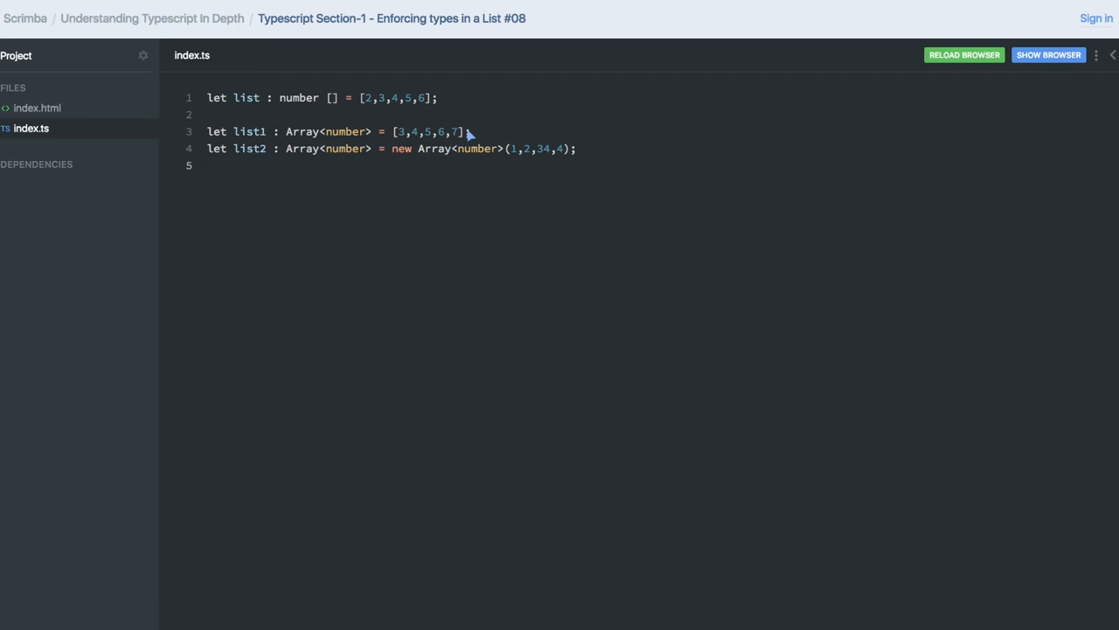
Step: Declare list3 with the union array type `(number | string)[]` on line 6
type("let")
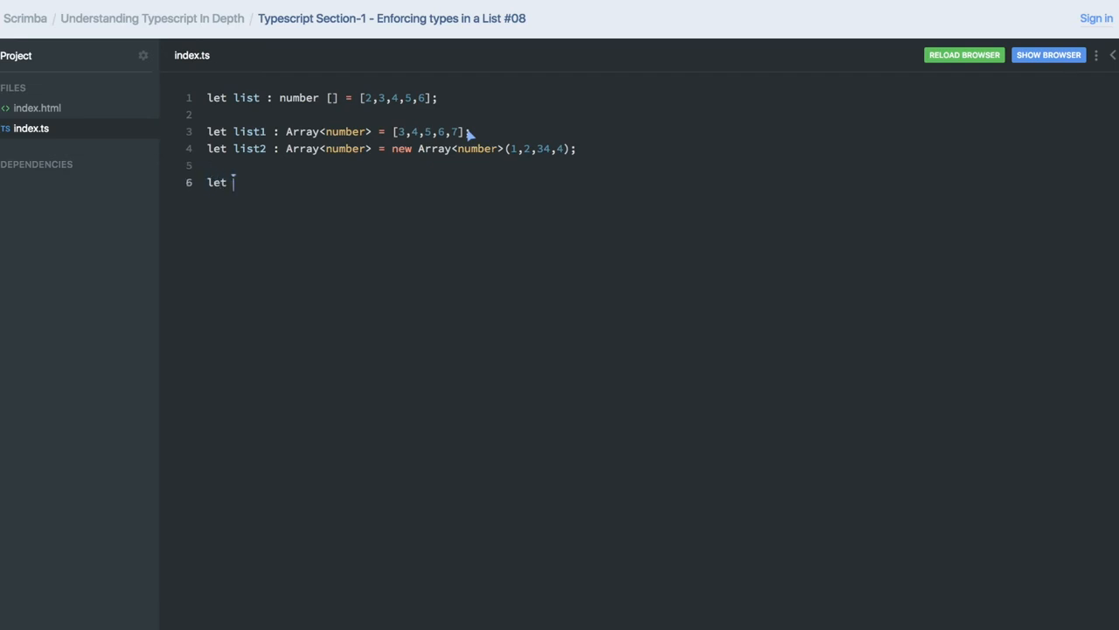
type("list")
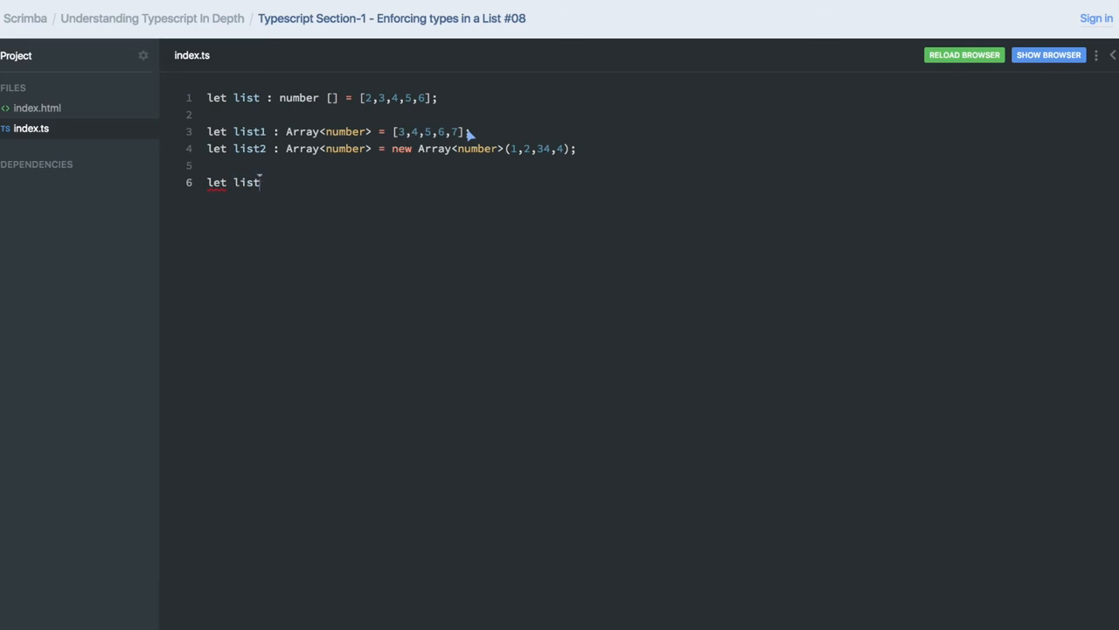
type("3 :")
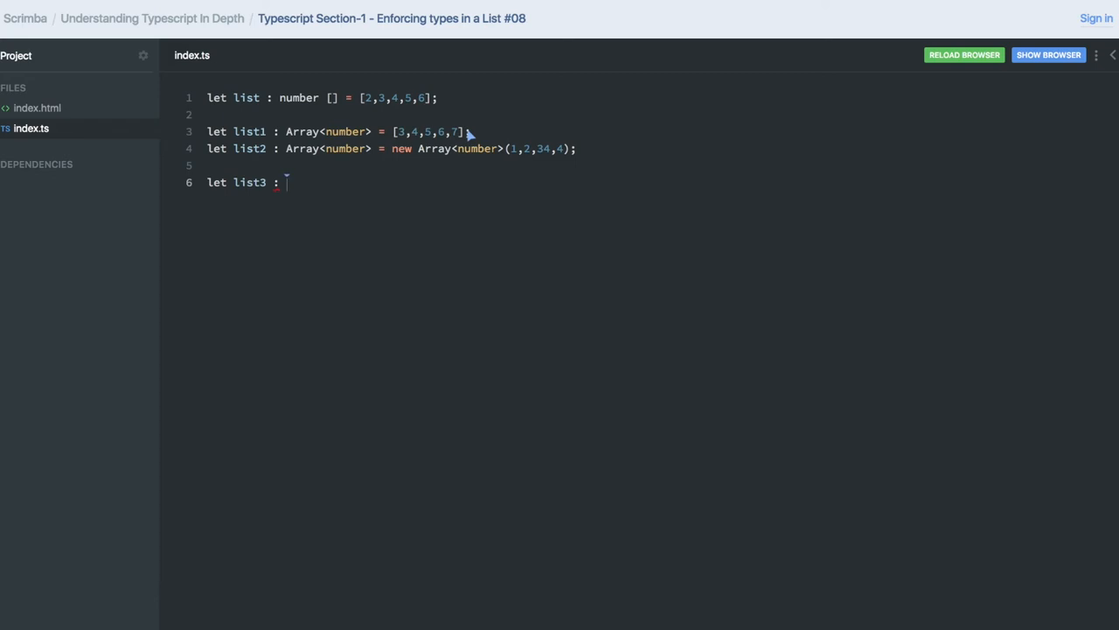
type("(")
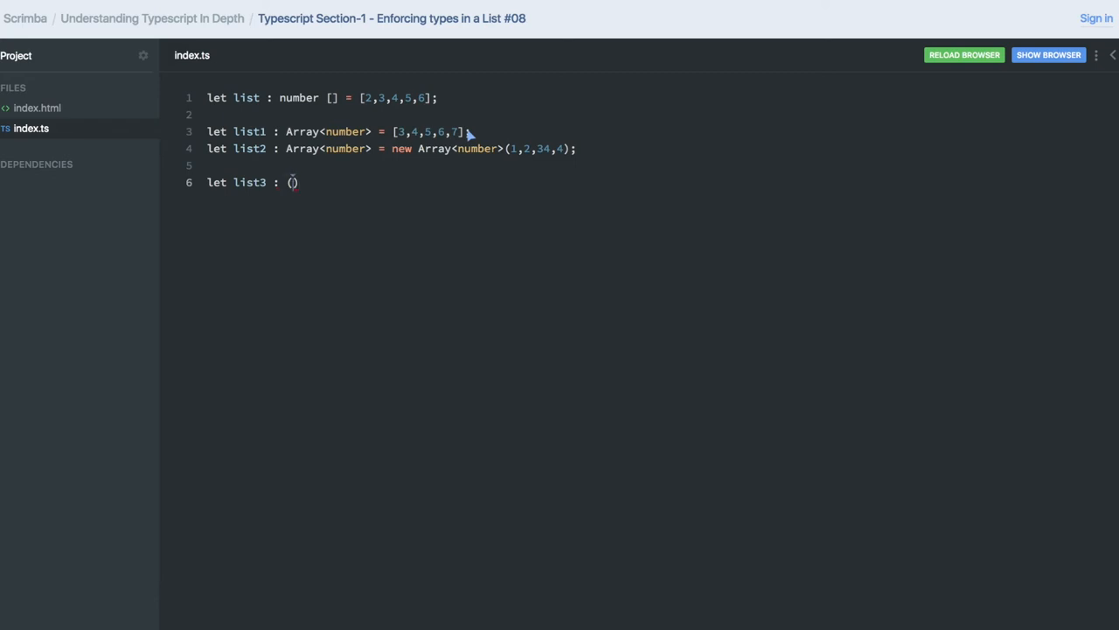
type("number")
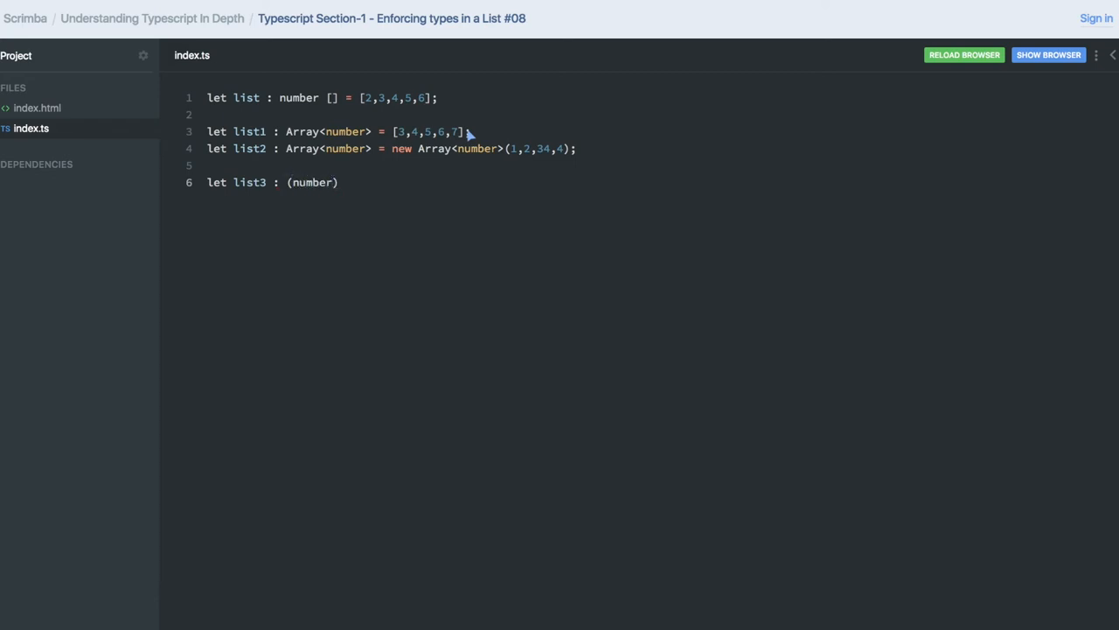
type("| string")
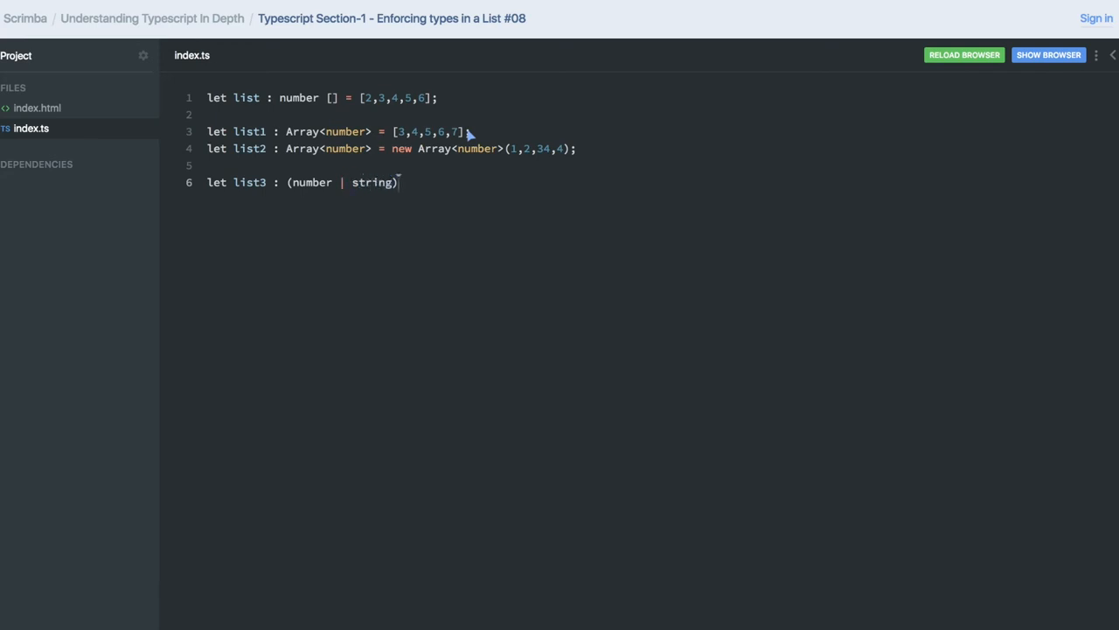
type("[] =")
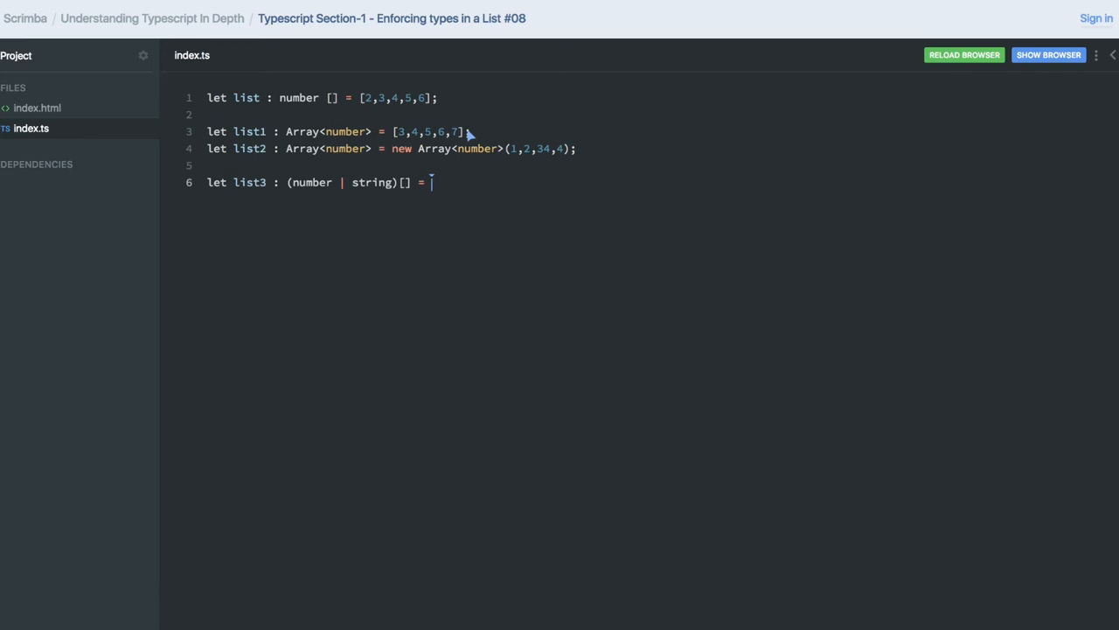
Step: Assign list3 the values [1,2,3,4,'hello'] and test appending true
type("[]")
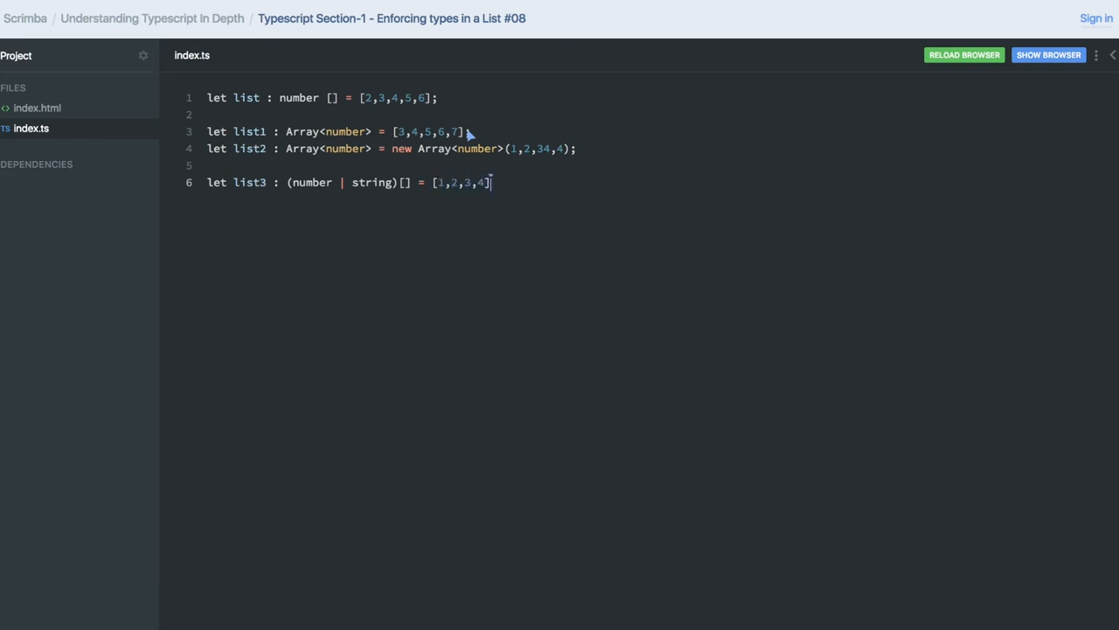
type(",'")
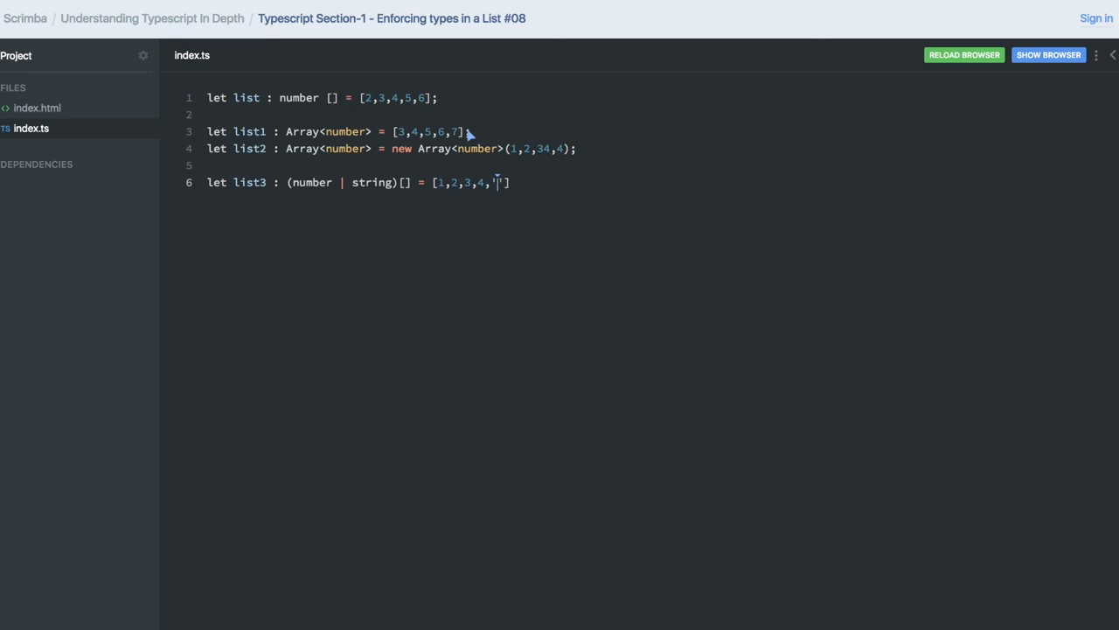
type("'hello']")
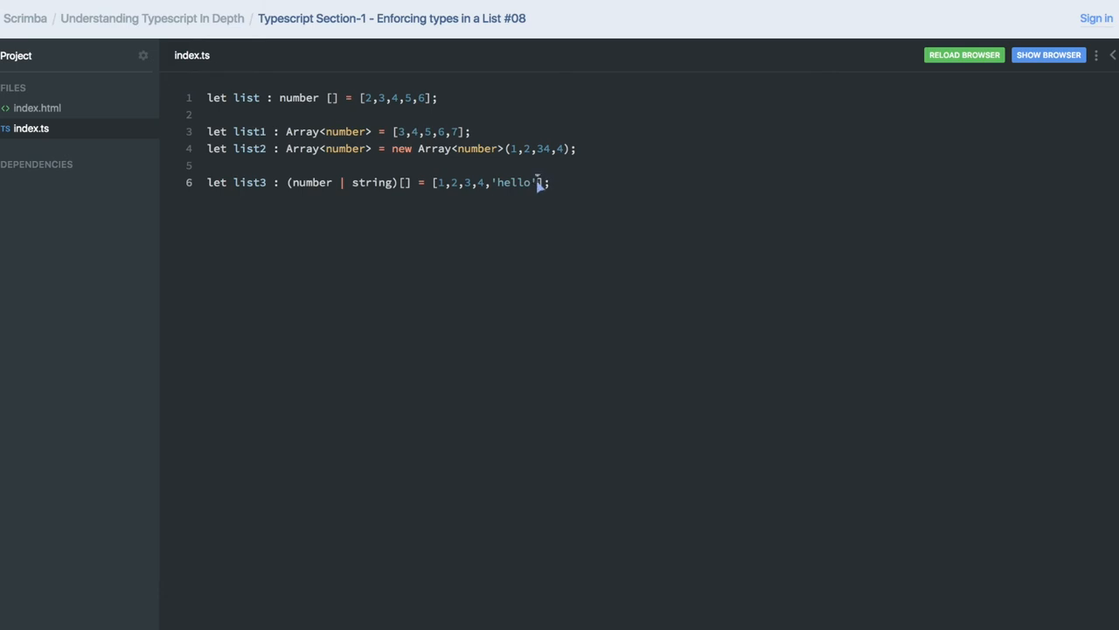
type(", true")
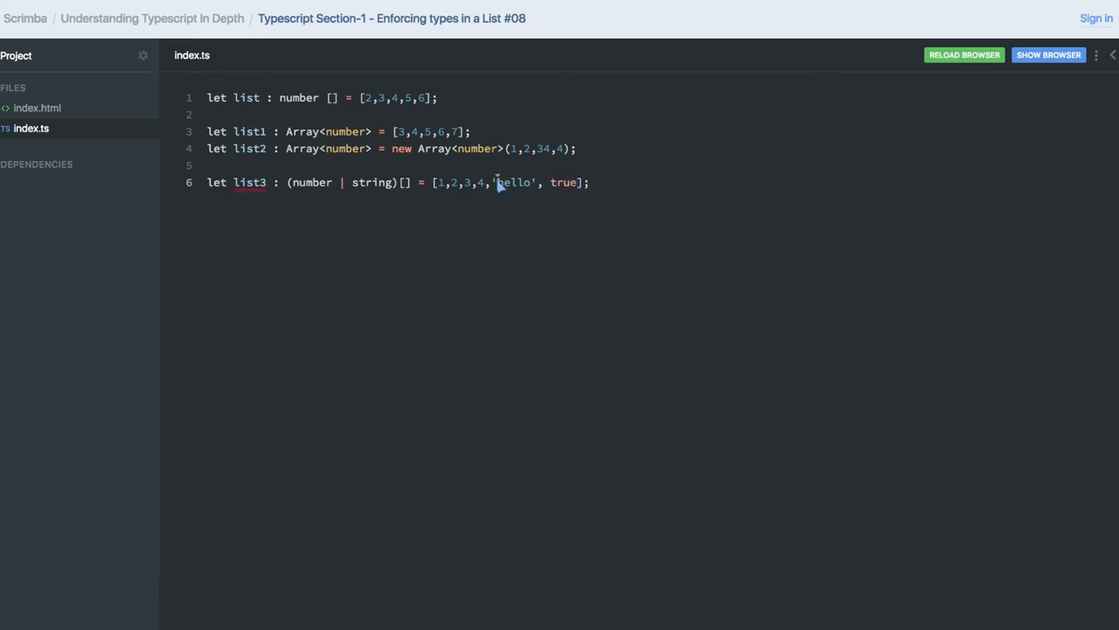
mouse_move(252, 190)
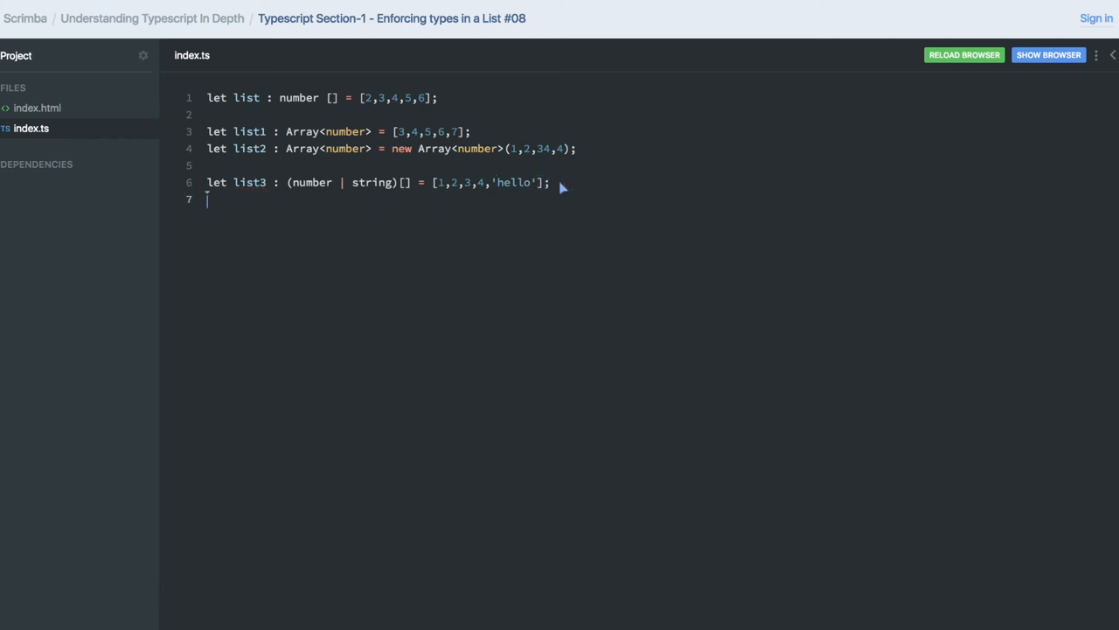
Step: Declare list4 with the generic union type `Array<number | string>` on line 7
type("let l")
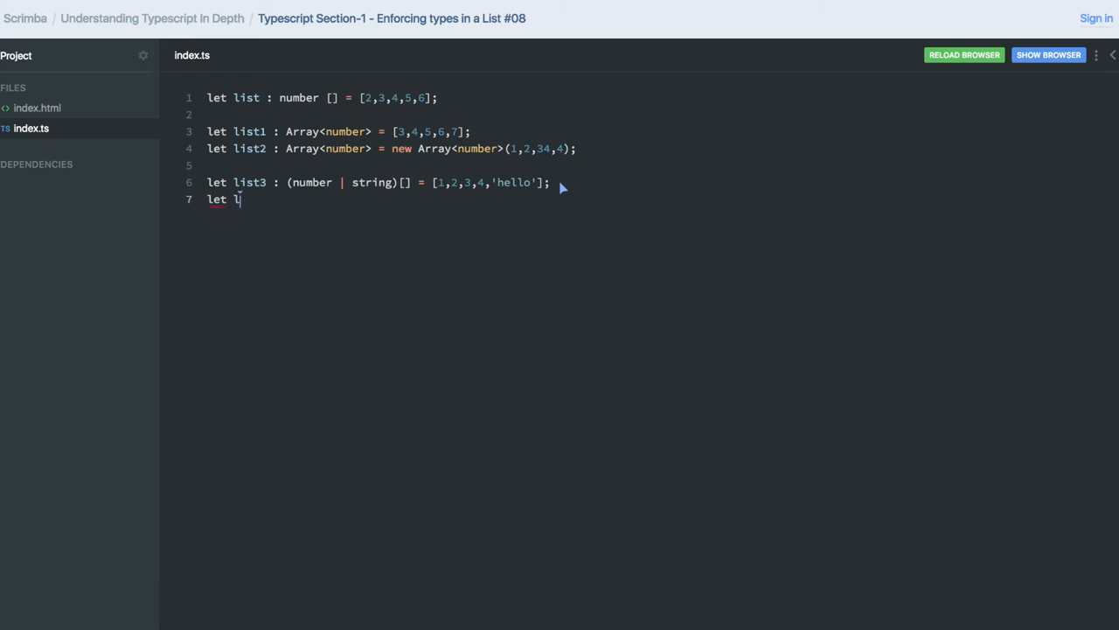
type("ist4 :")
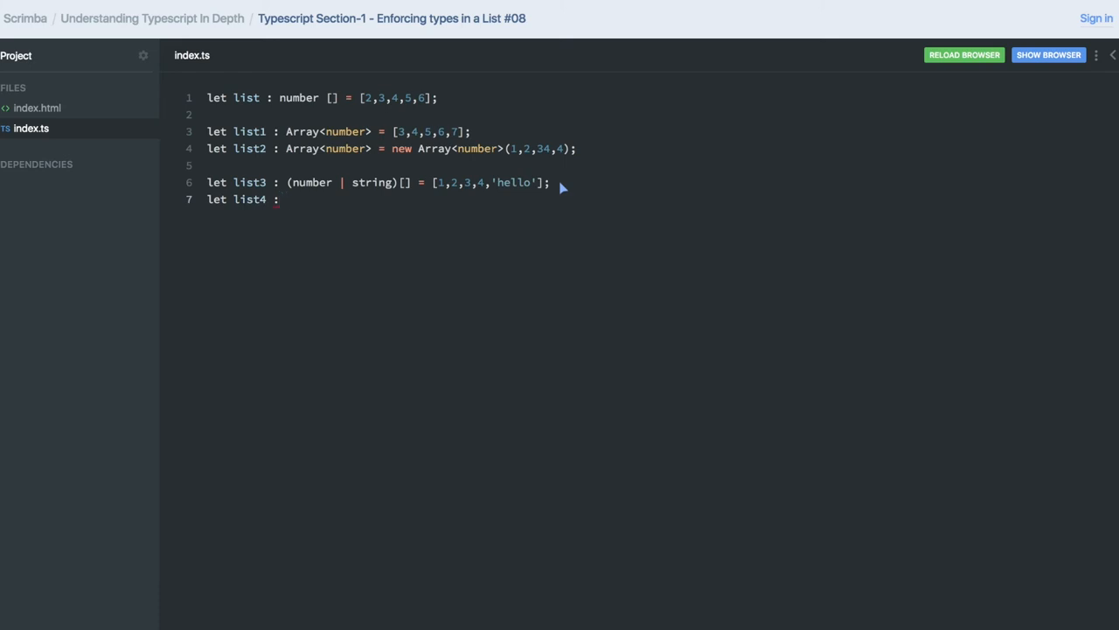
type("Array")
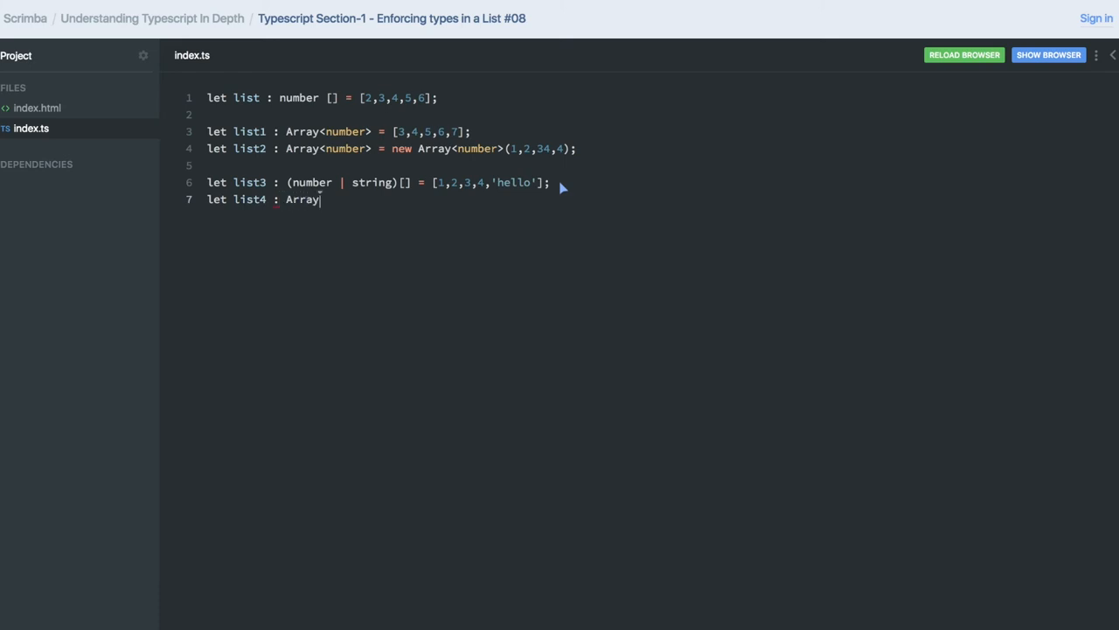
type("<")
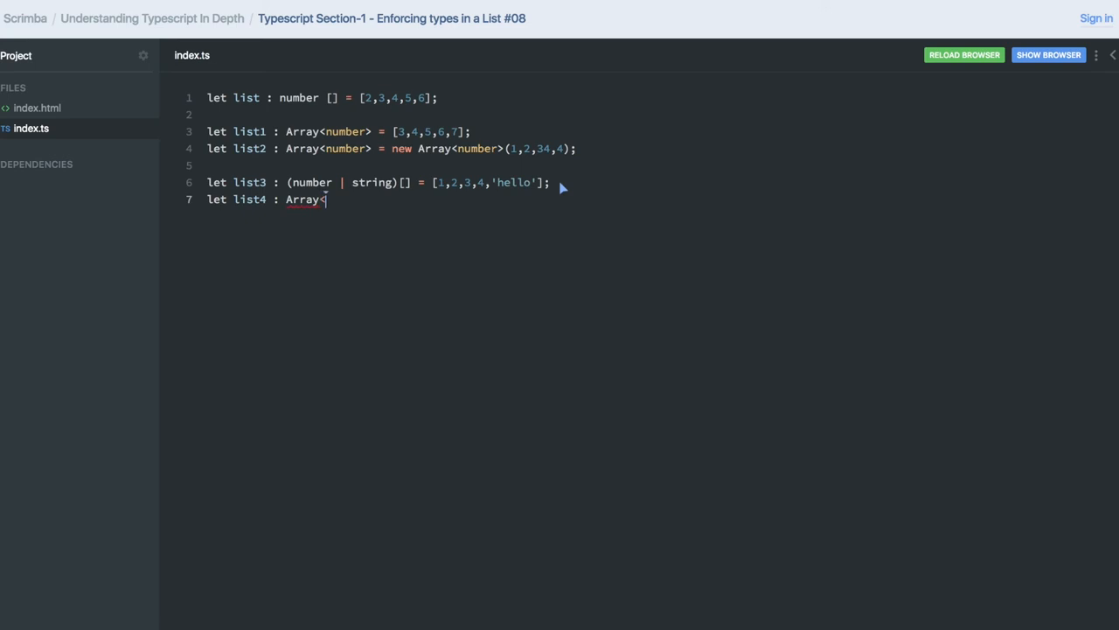
type("n")
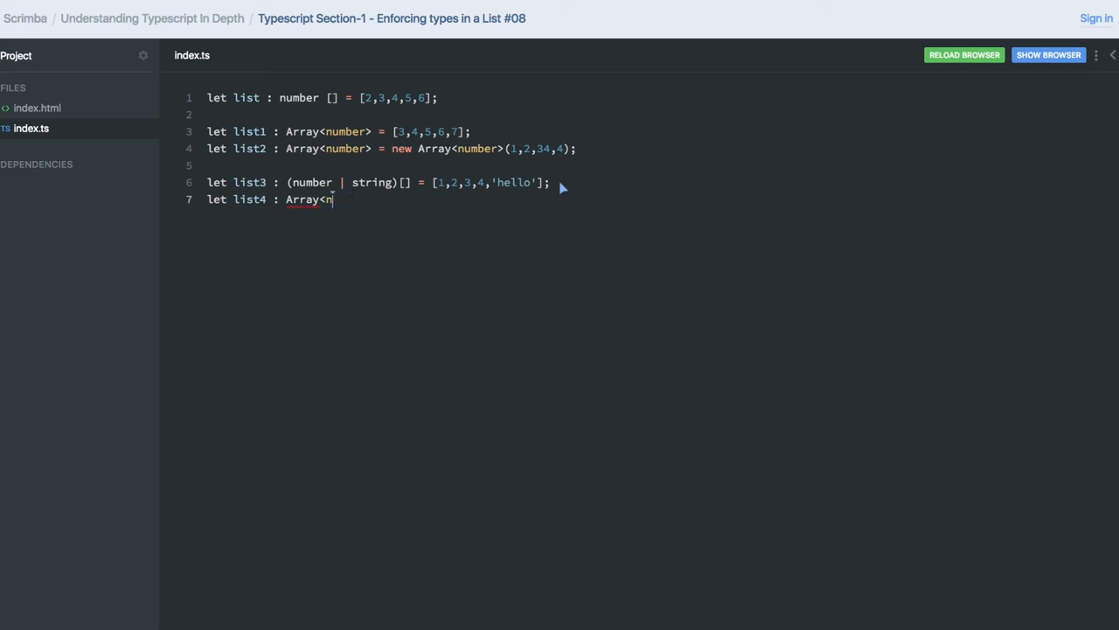
type("umber |")
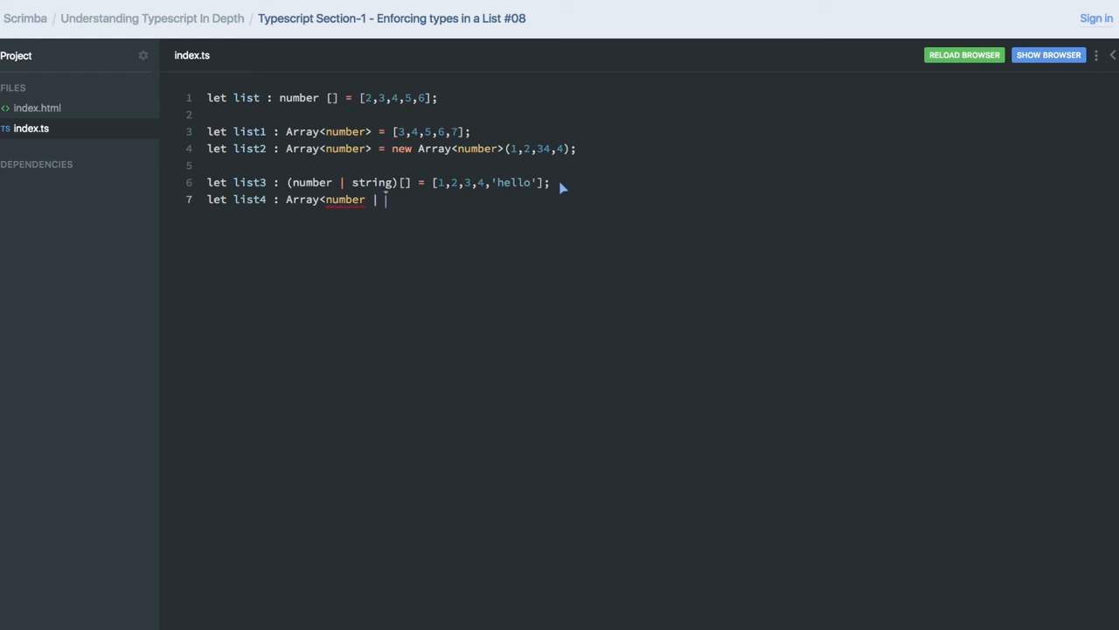
type("string")
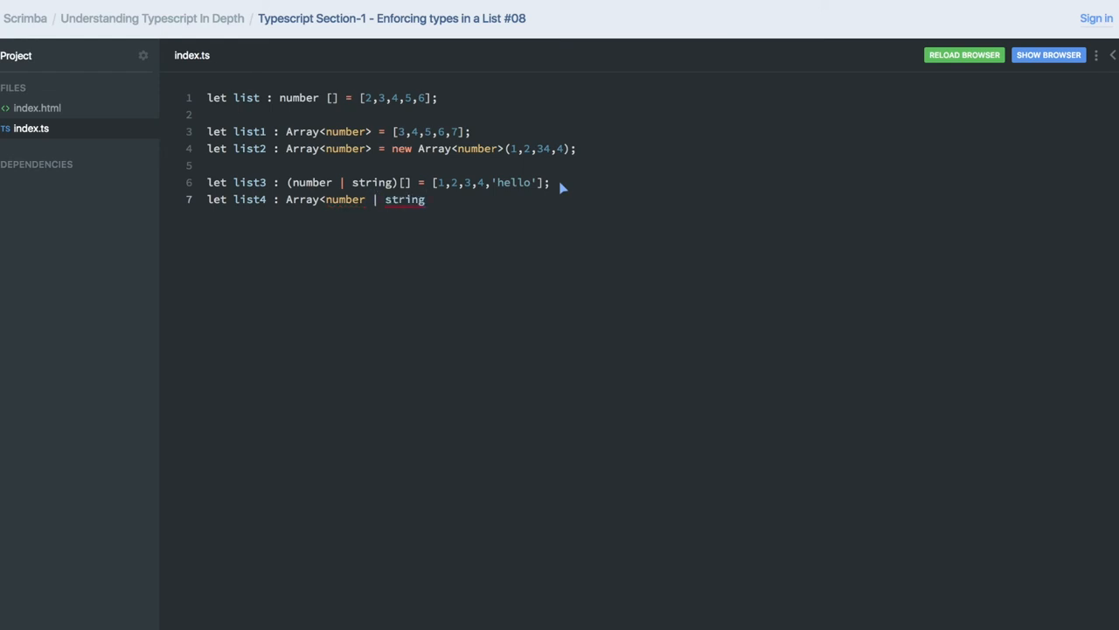
type(">")
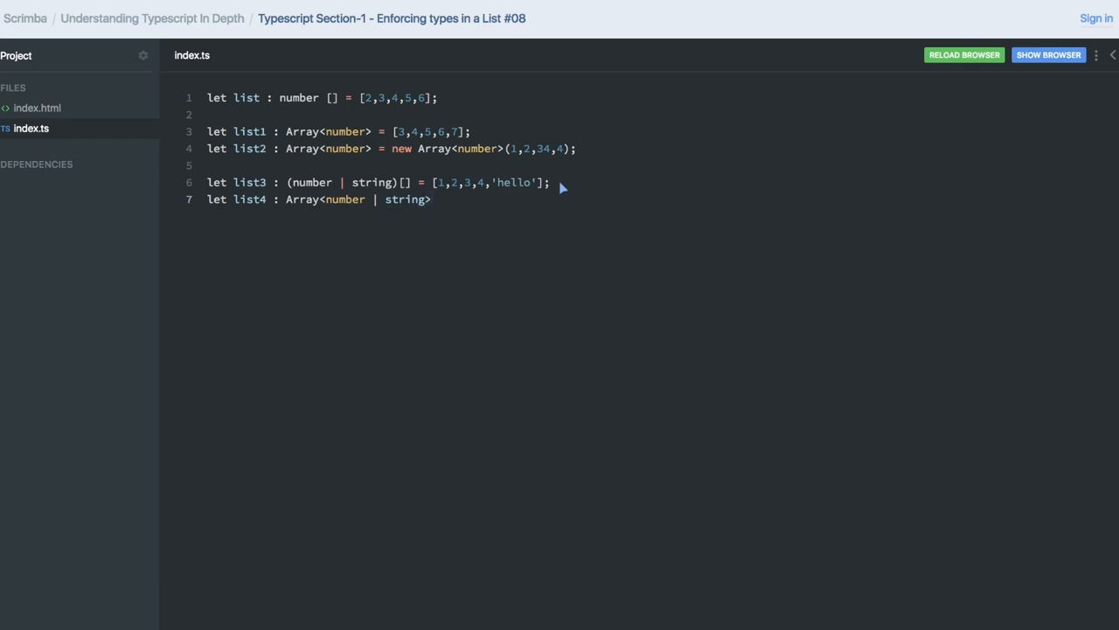
Step: Assign list4 the mixed literal [1,2,3, 'hello']
type("= []")
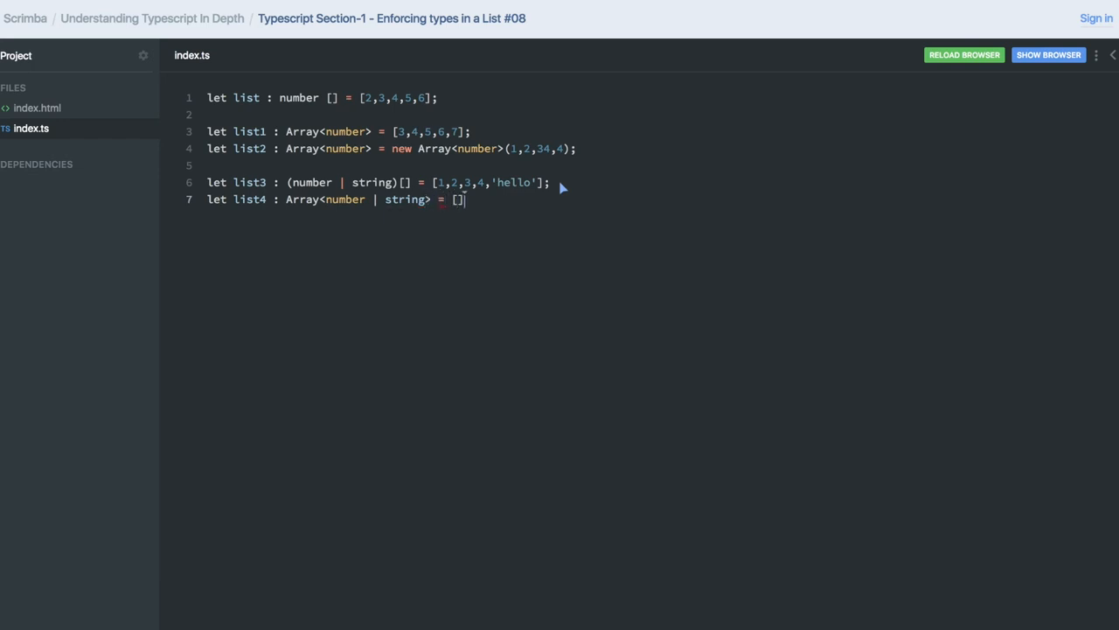
type("1,2,")
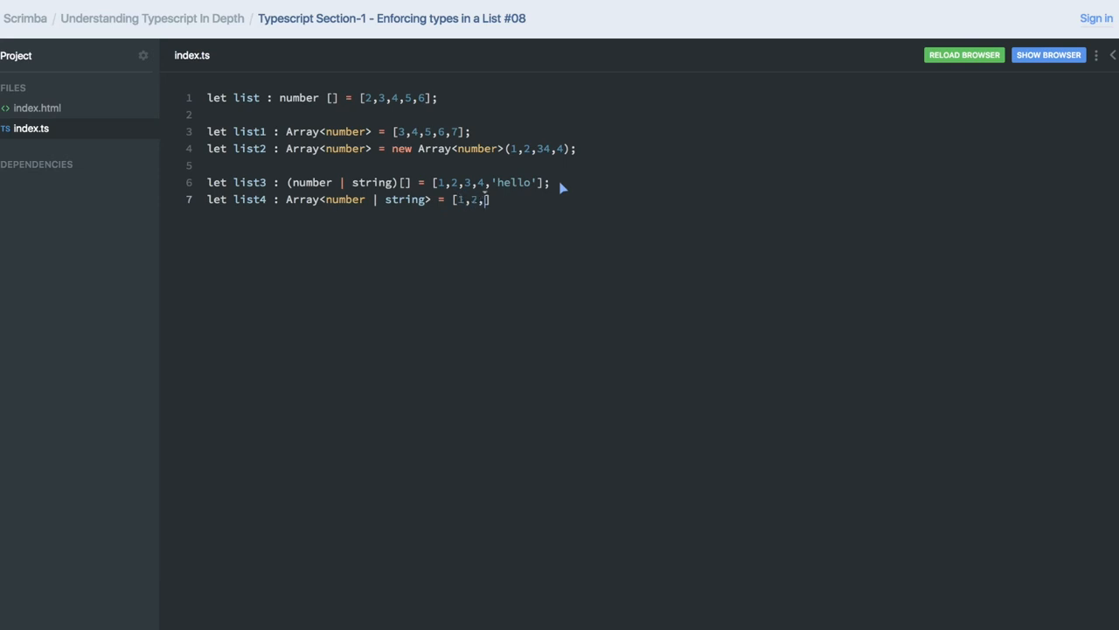
type("3, ''")
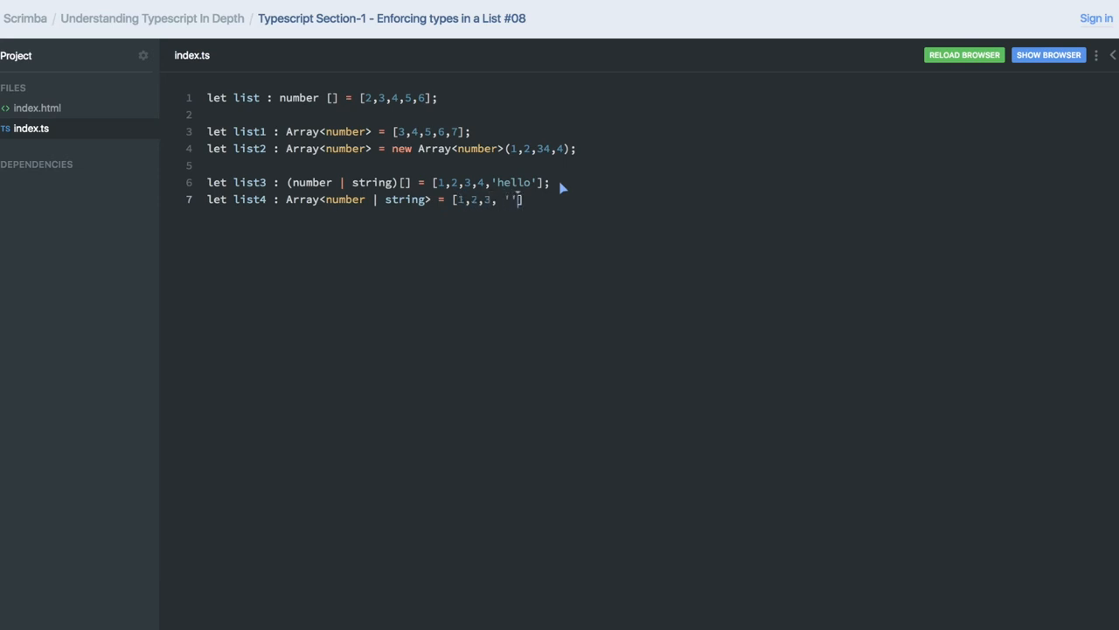
type("hello")
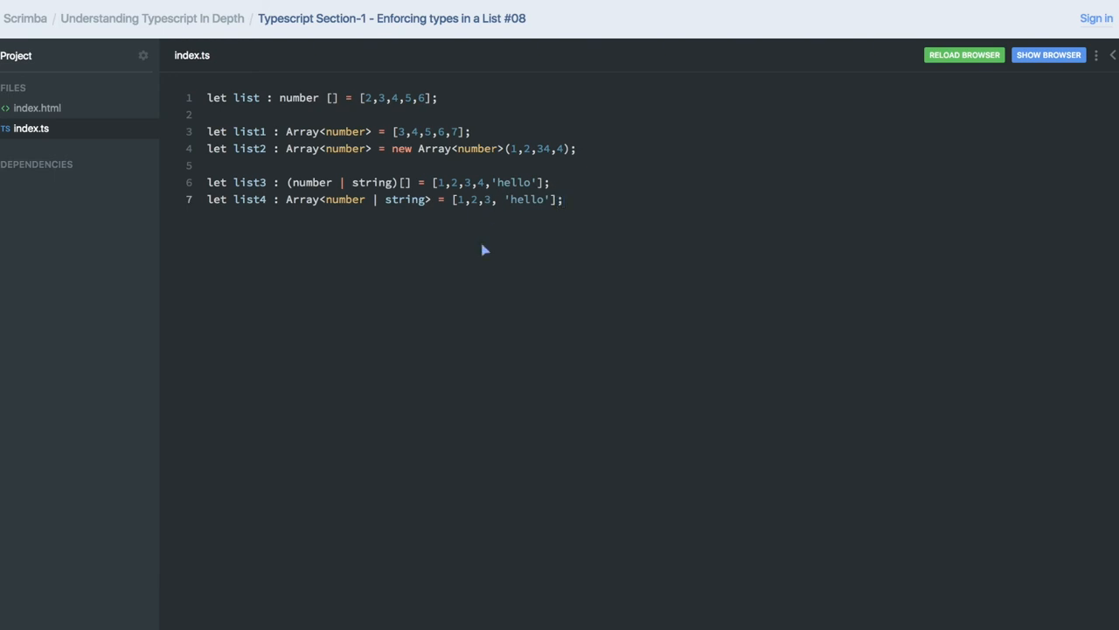
mouse_move(351, 211)
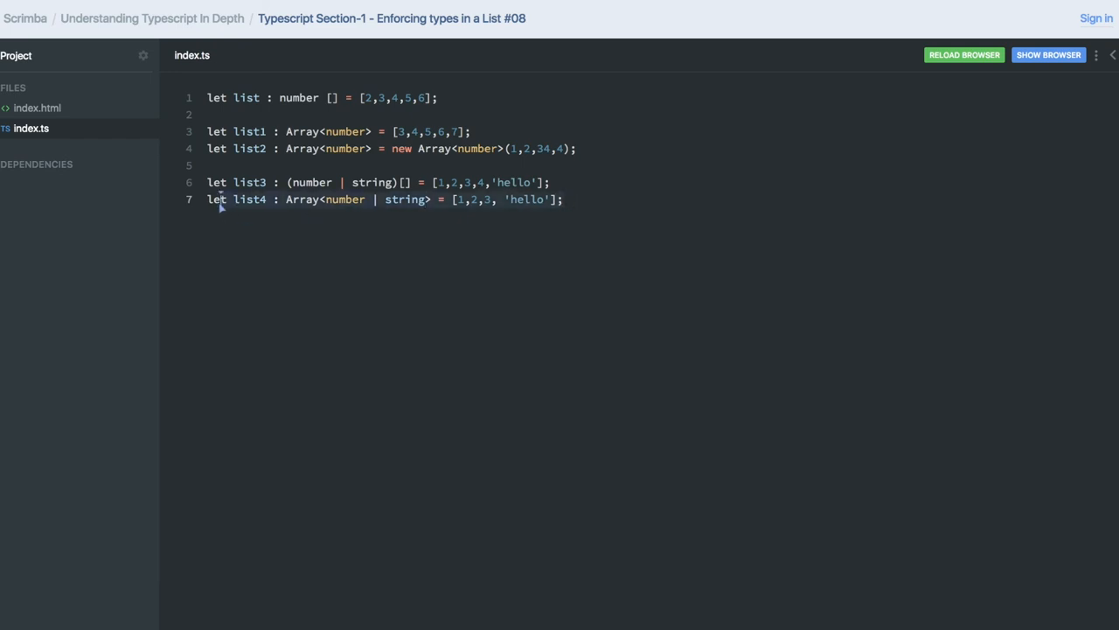
mouse_move(195, 206)
type("va")
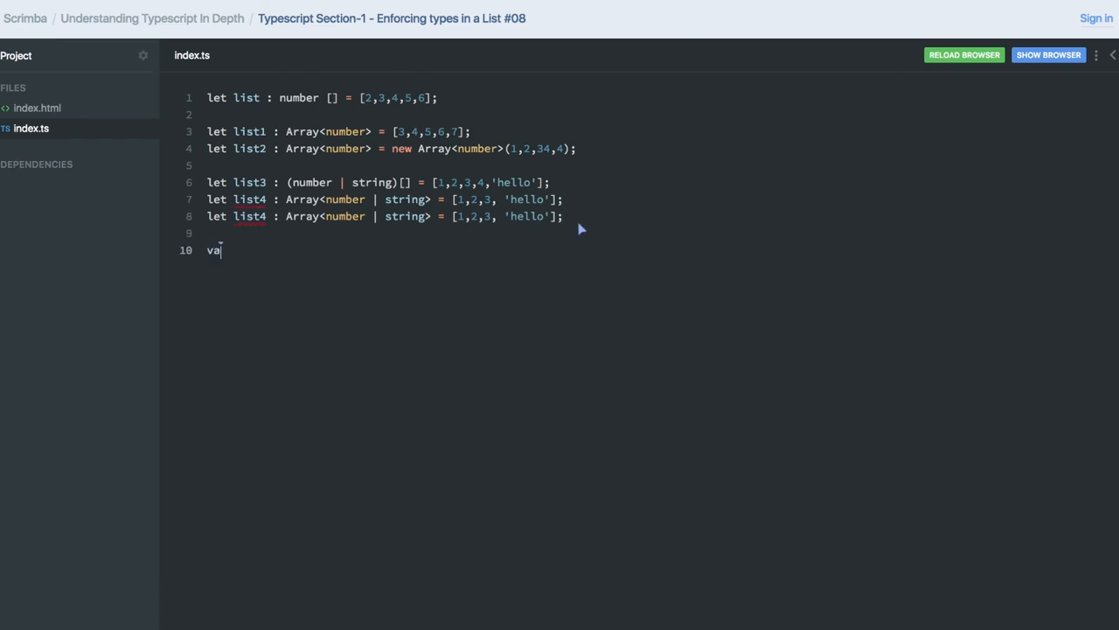
Step: Write scratch examples `var x = [];` and `var x = new Array(3,4,5);`
type("r x = []")
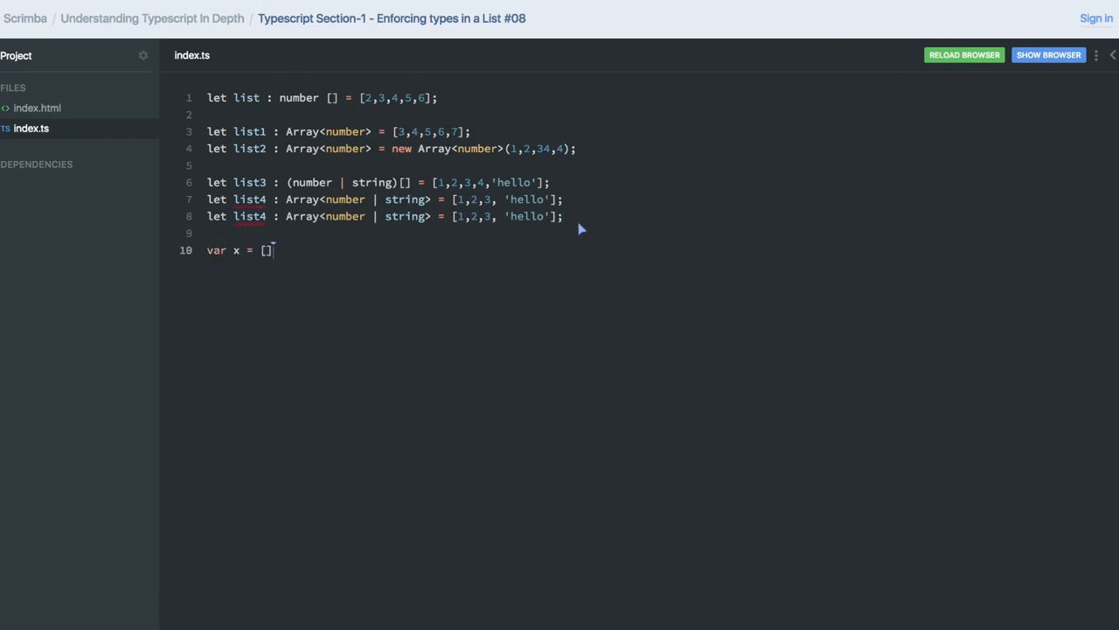
type(";")
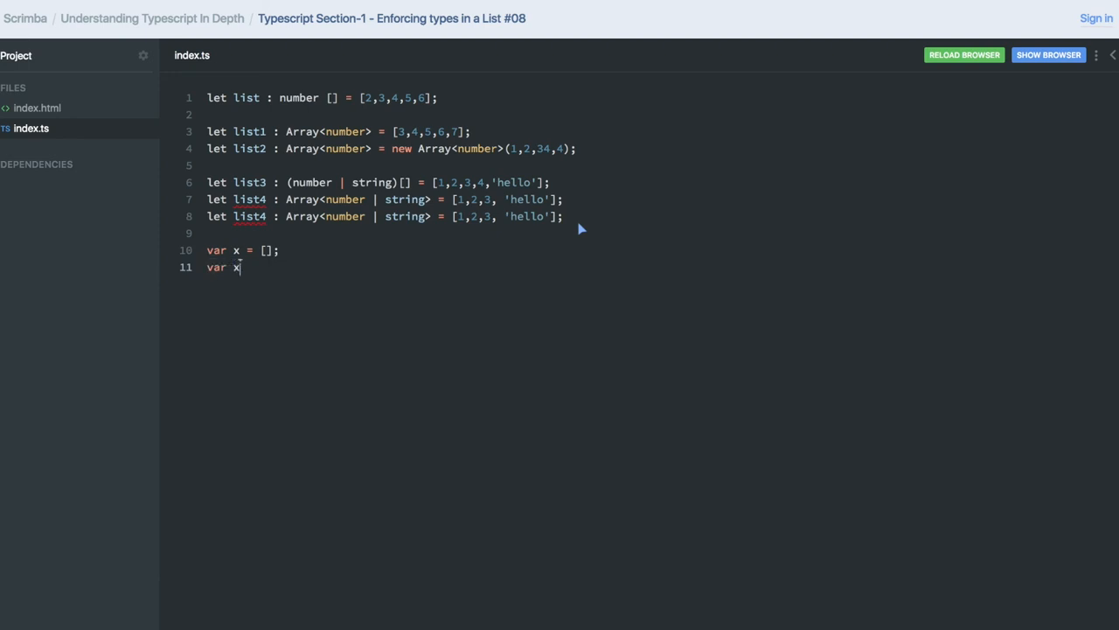
type("= new a")
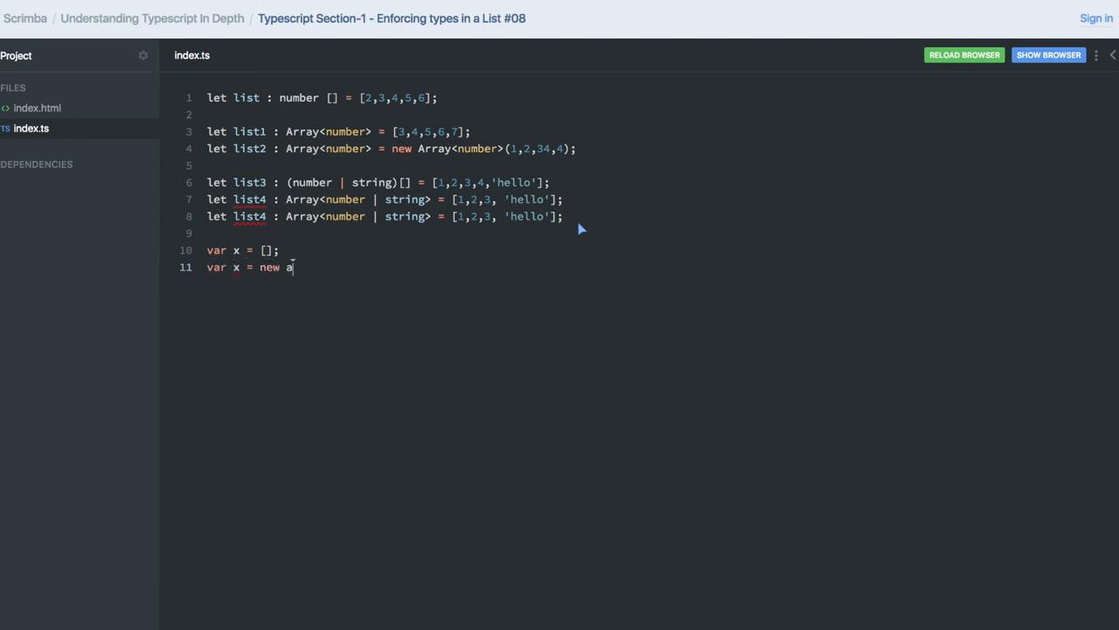
type("rray()")
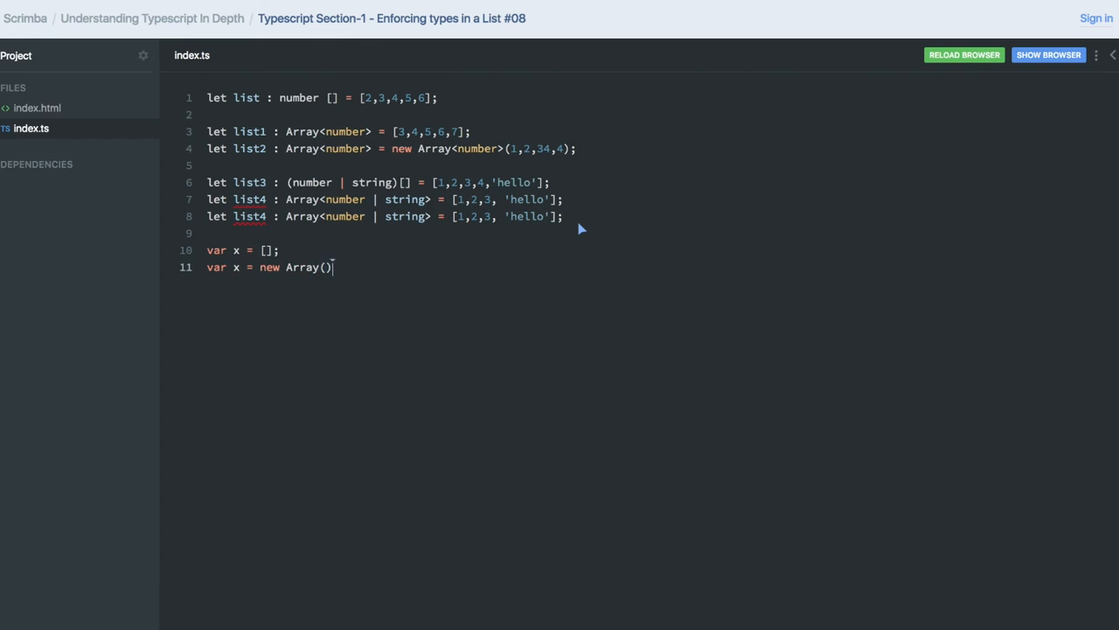
type("3,4,")
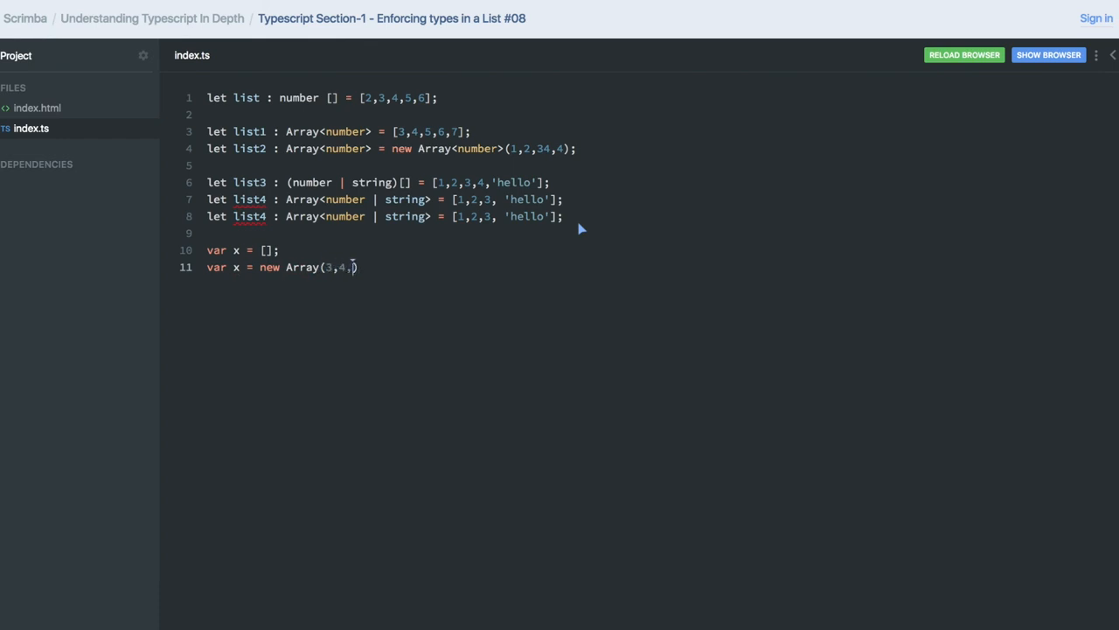
type("5);")
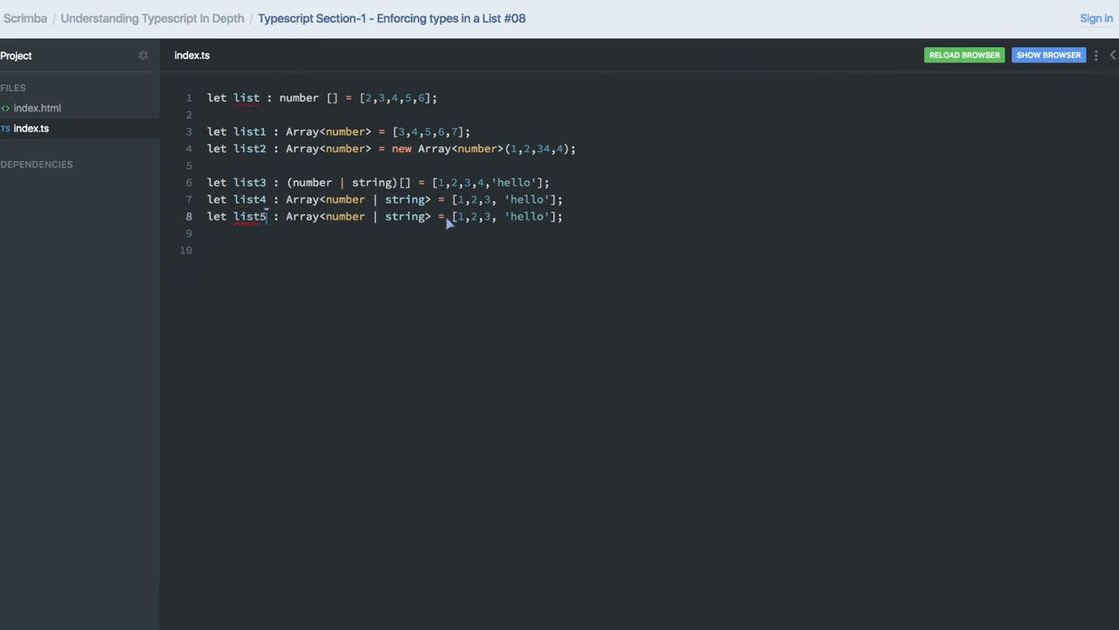
Step: Insert `new Array<number | string>` before list5's values 1,2,3, 'hello' on line 8
type("NE")
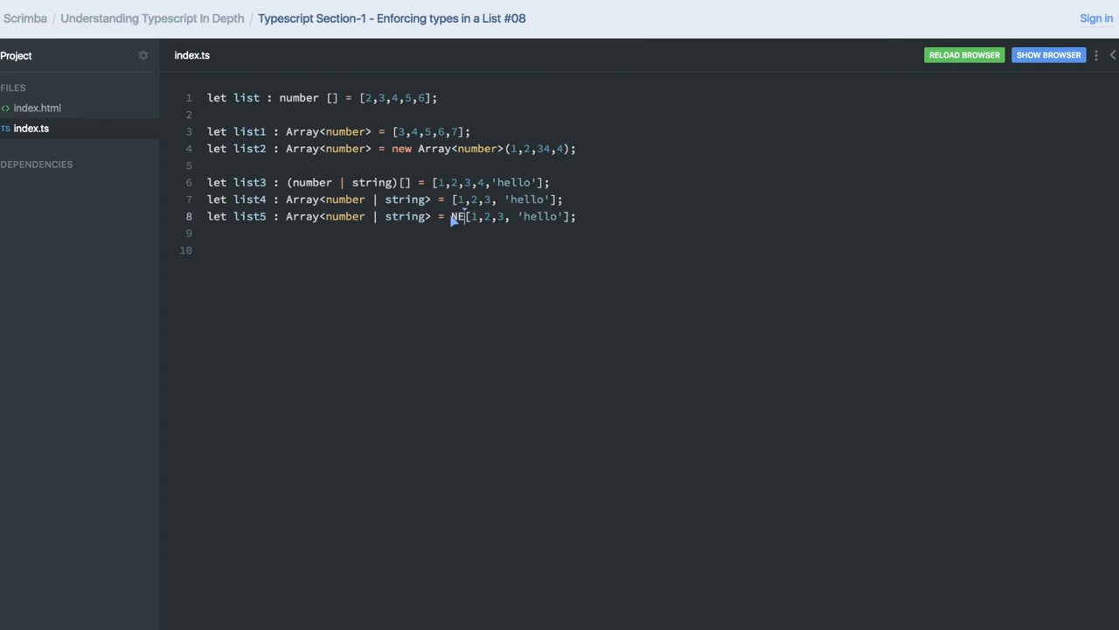
type("W Array")
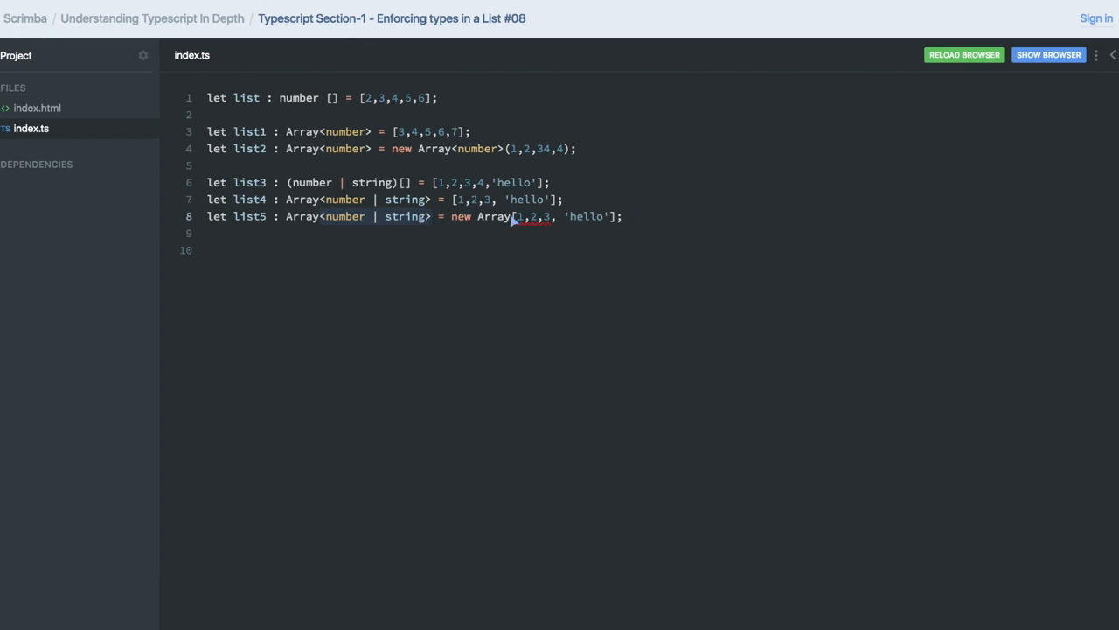
type("<number | string>")
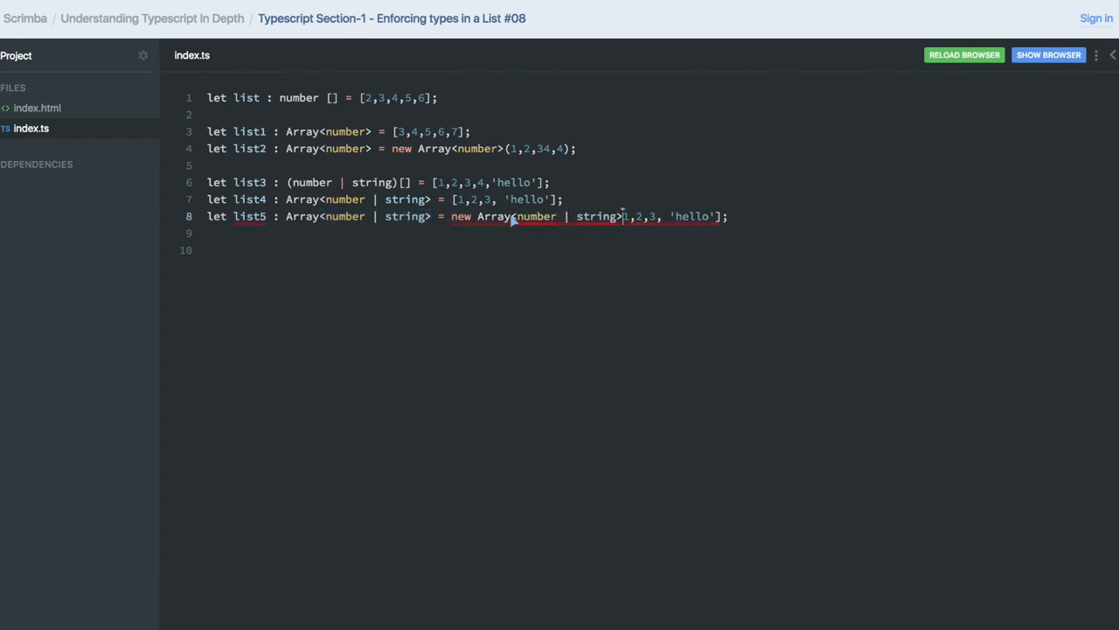